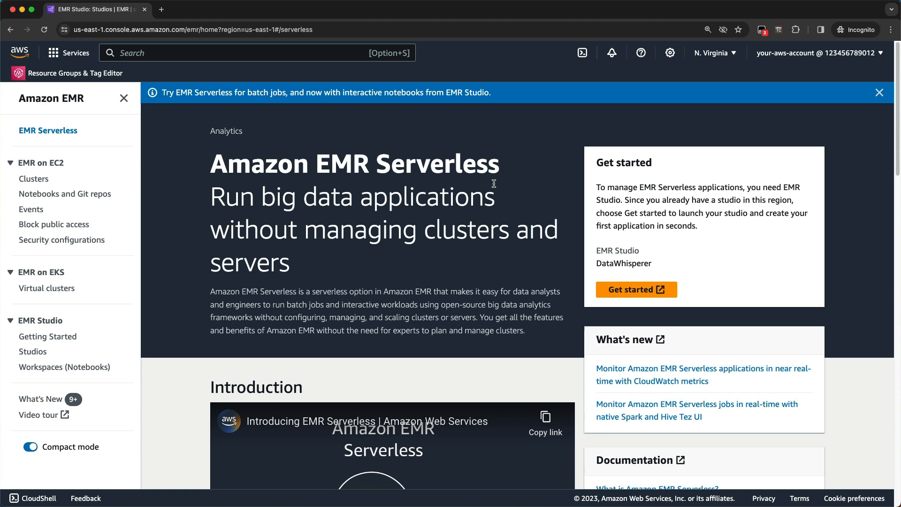
pyautogui.moveTo(657, 265)
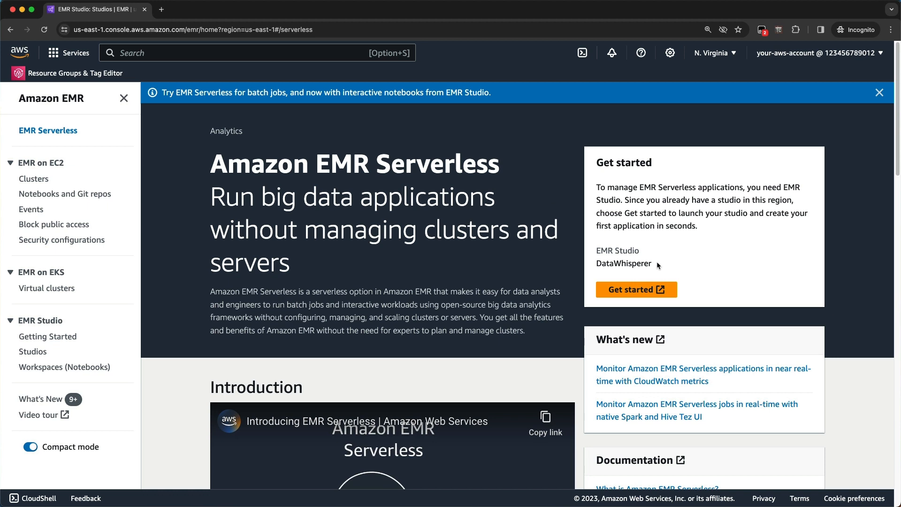
pyautogui.moveTo(618, 255)
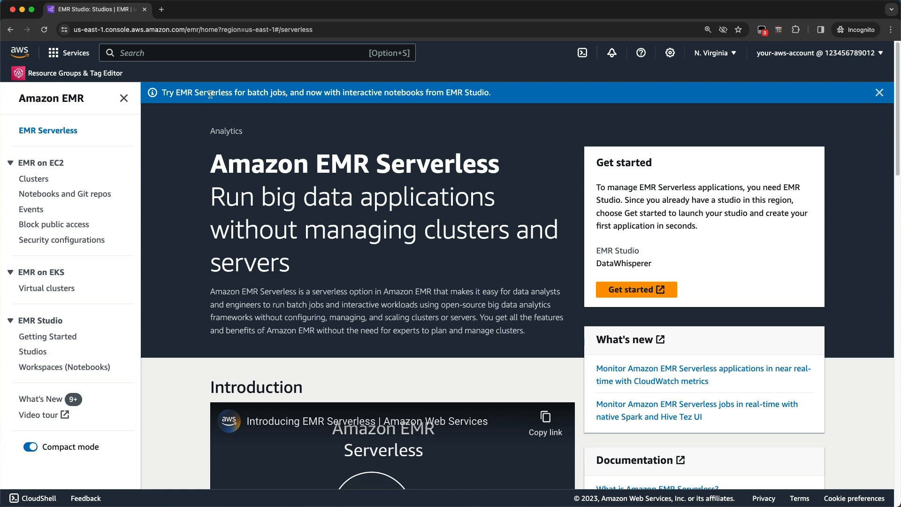
pyautogui.moveTo(40, 139)
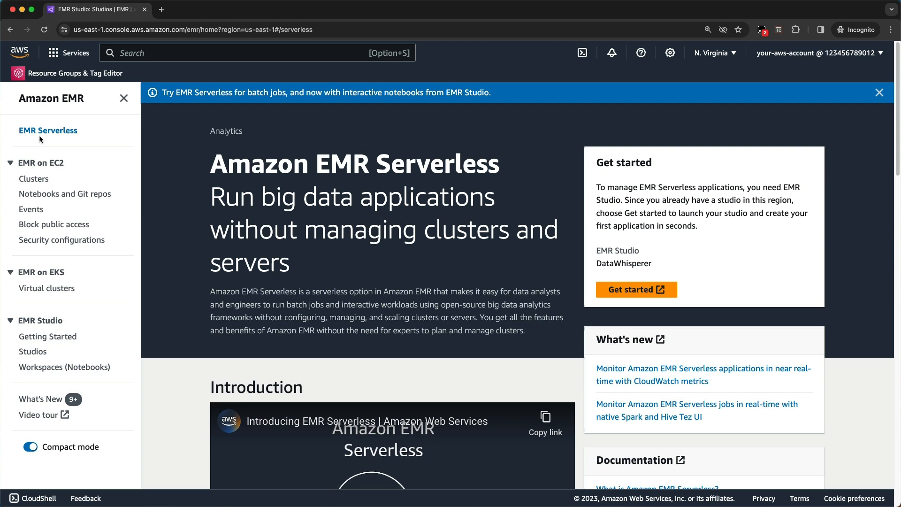
pyautogui.moveTo(621, 293)
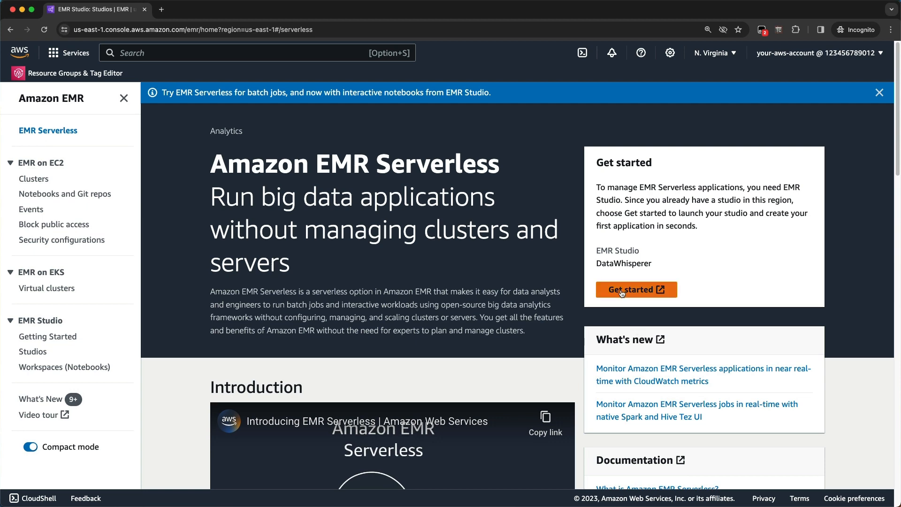
# - Create and start the Spark application 'Whisper' with default settings for interactive workloads
pyautogui.click(630, 289)
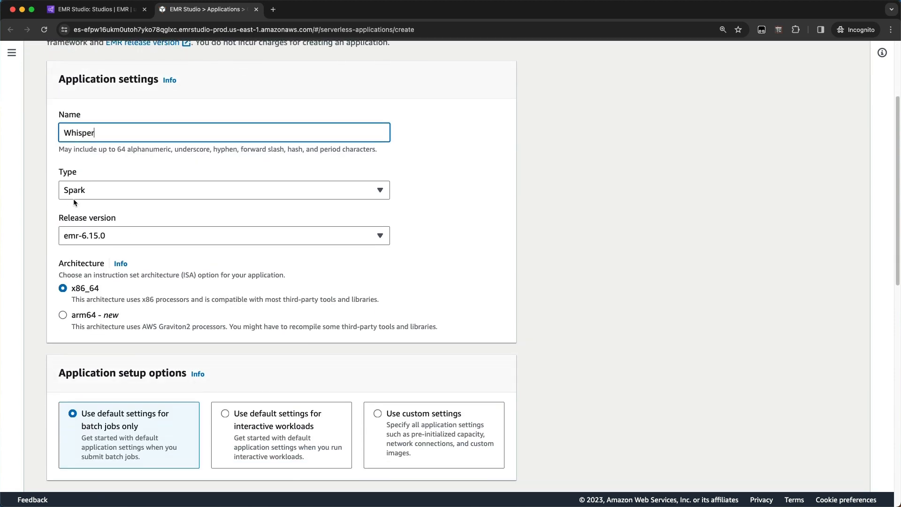
pyautogui.moveTo(169, 214)
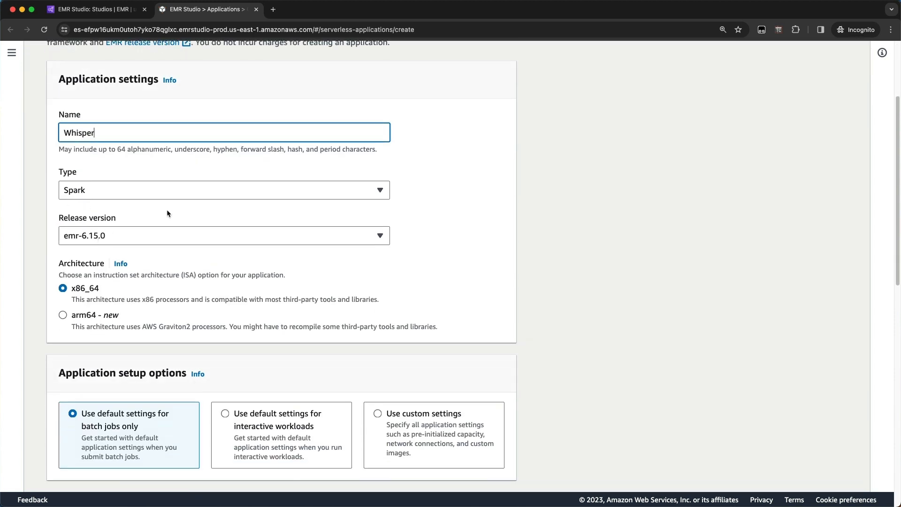
pyautogui.scroll(-3)
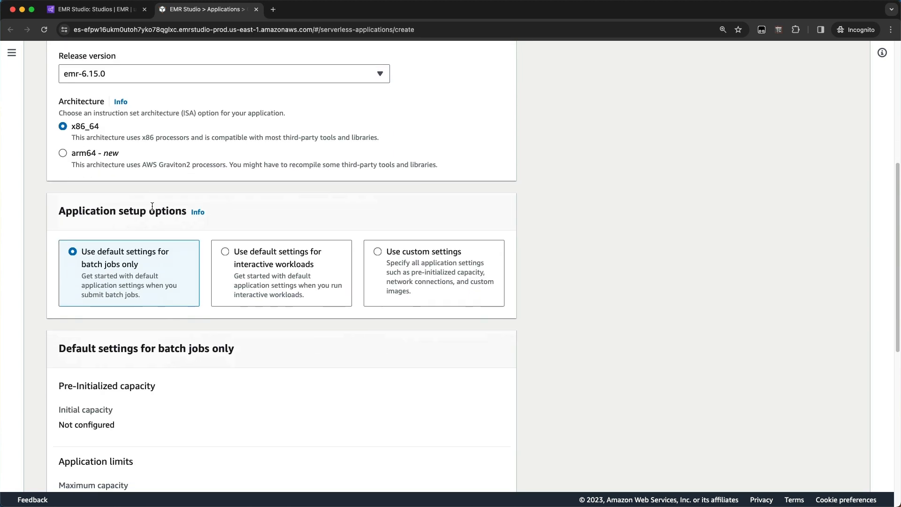
pyautogui.click(225, 252)
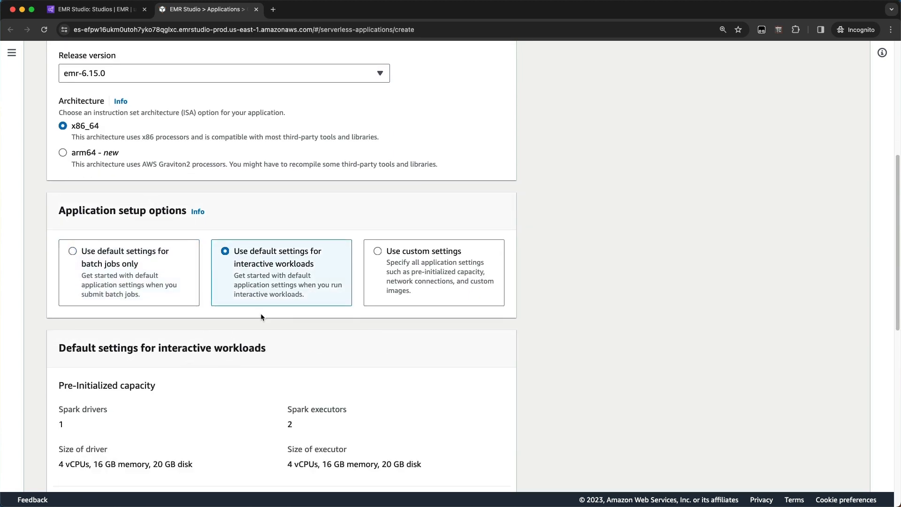
pyautogui.scroll(-3)
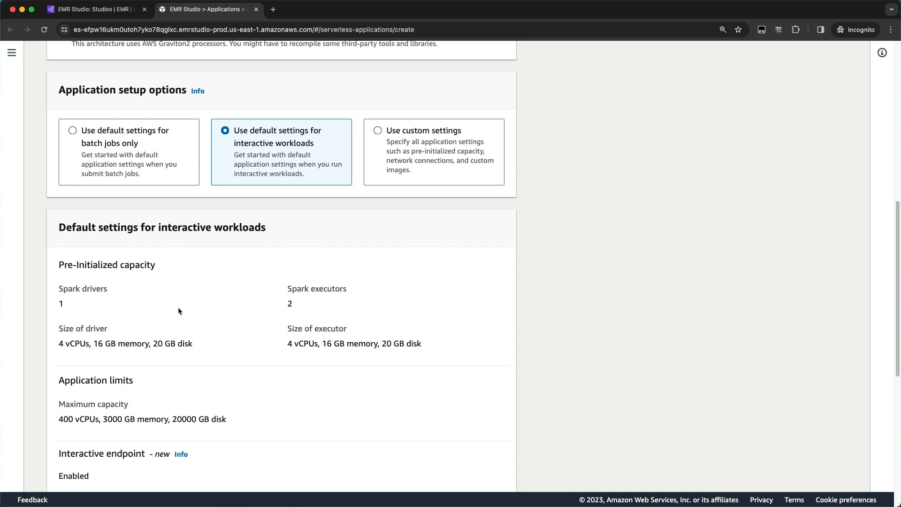
pyautogui.scroll(-3)
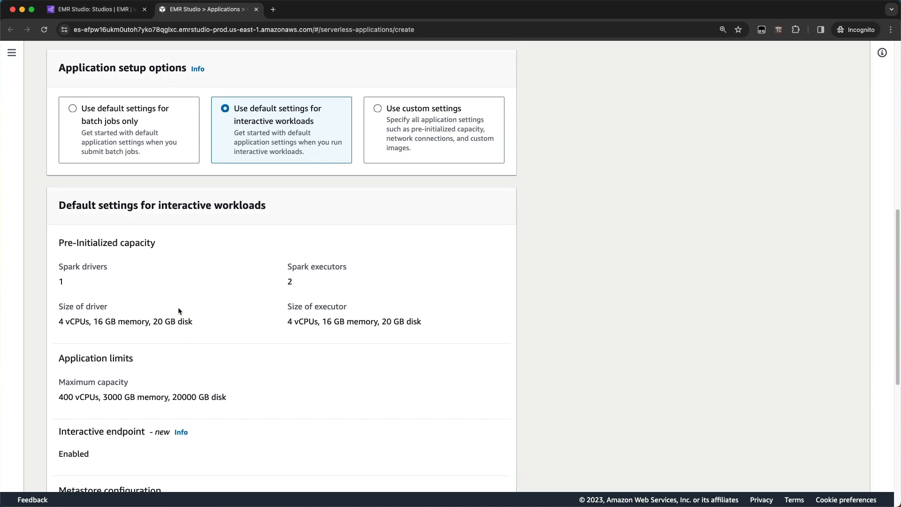
pyautogui.scroll(-3)
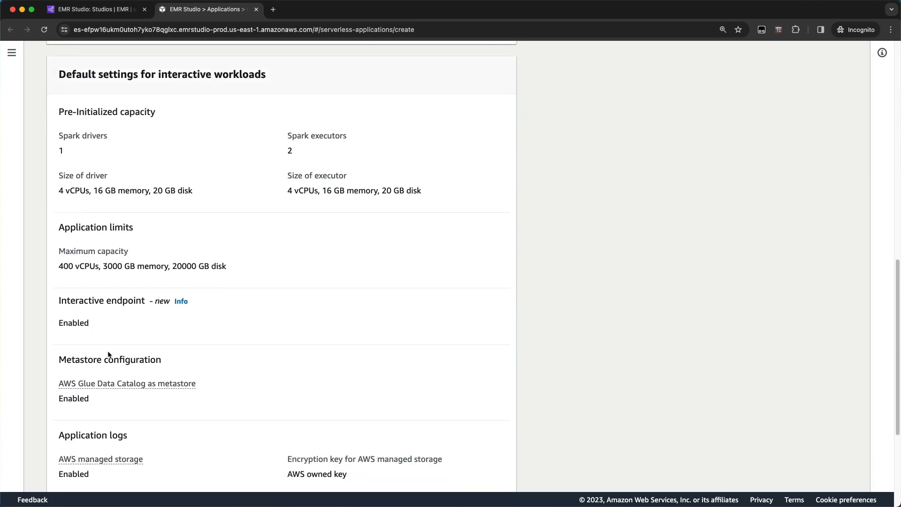
pyautogui.moveTo(175, 335)
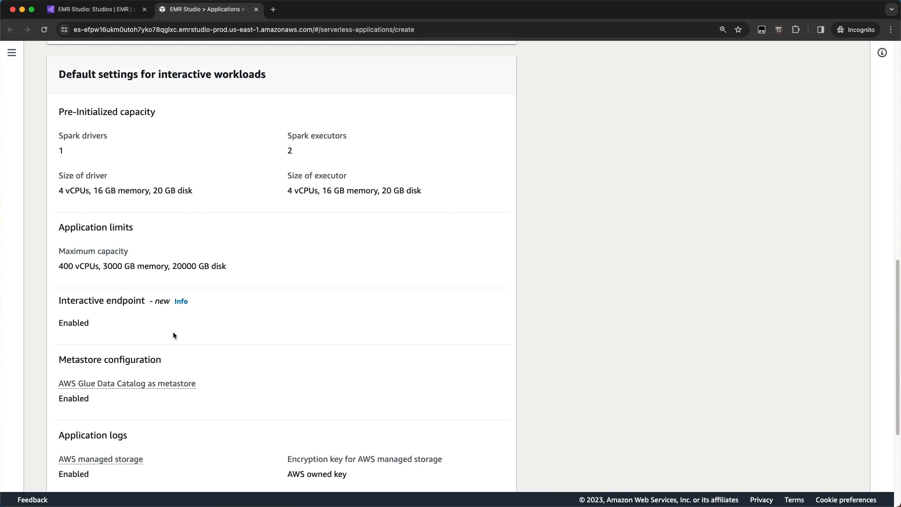
pyautogui.scroll(-3)
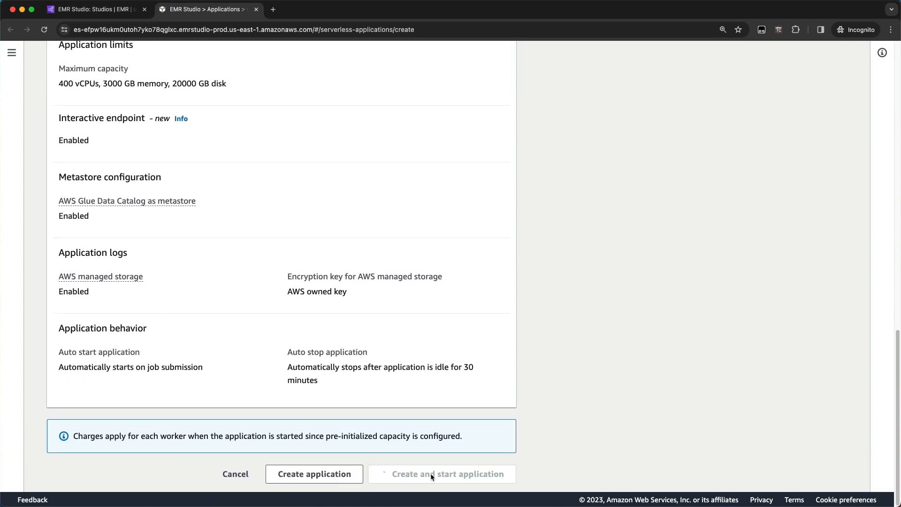
pyautogui.click(313, 474)
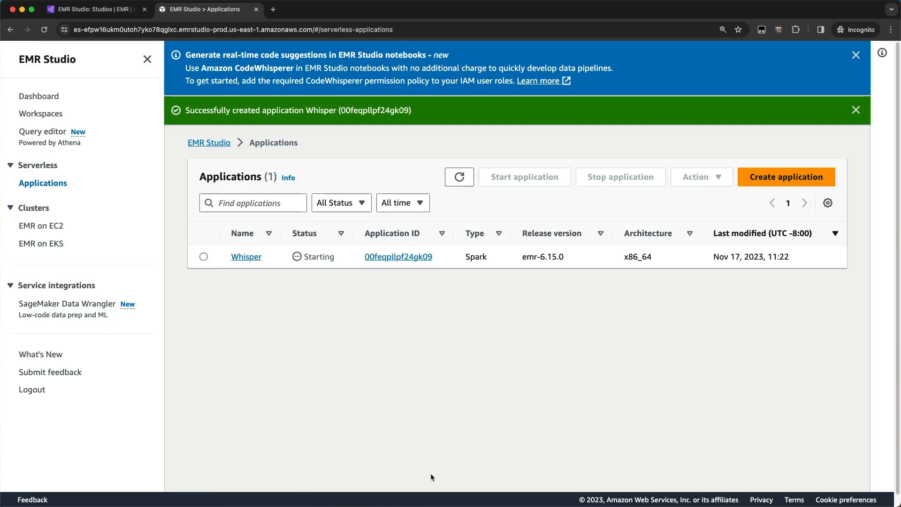
pyautogui.moveTo(276, 272)
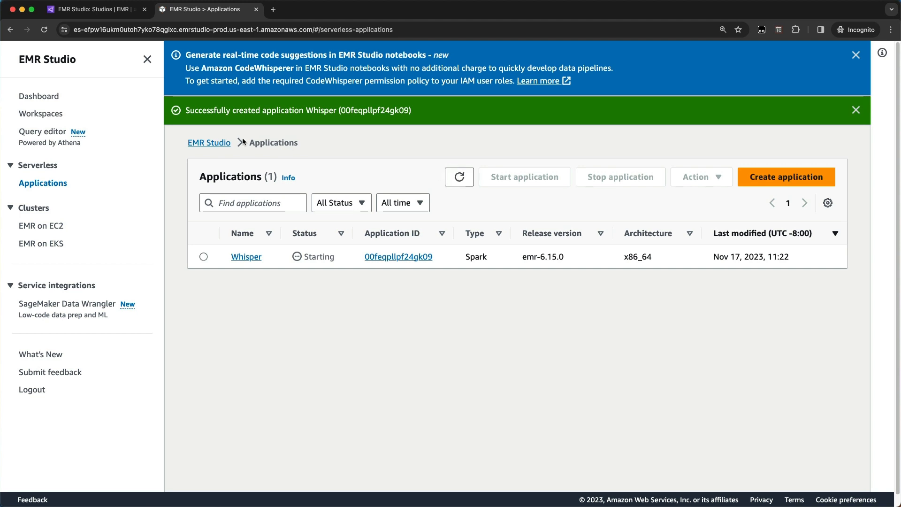
pyautogui.moveTo(264, 167)
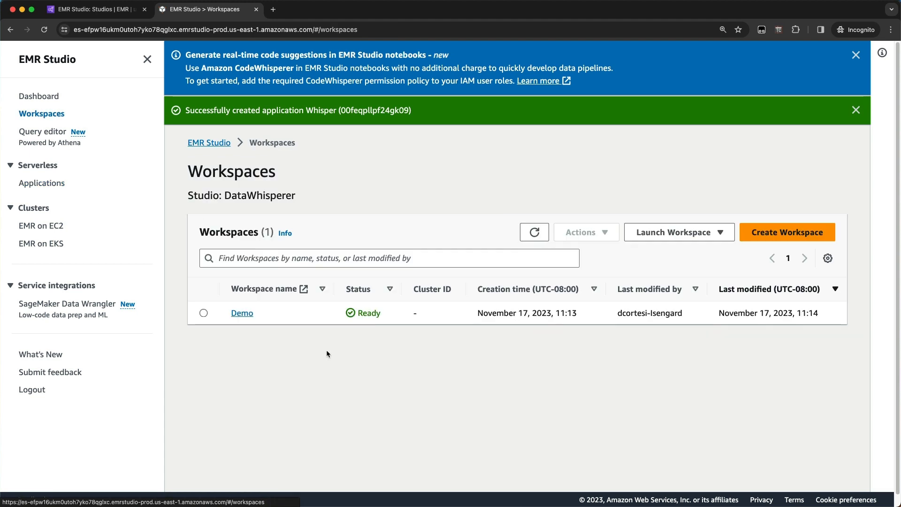
pyautogui.moveTo(242, 314)
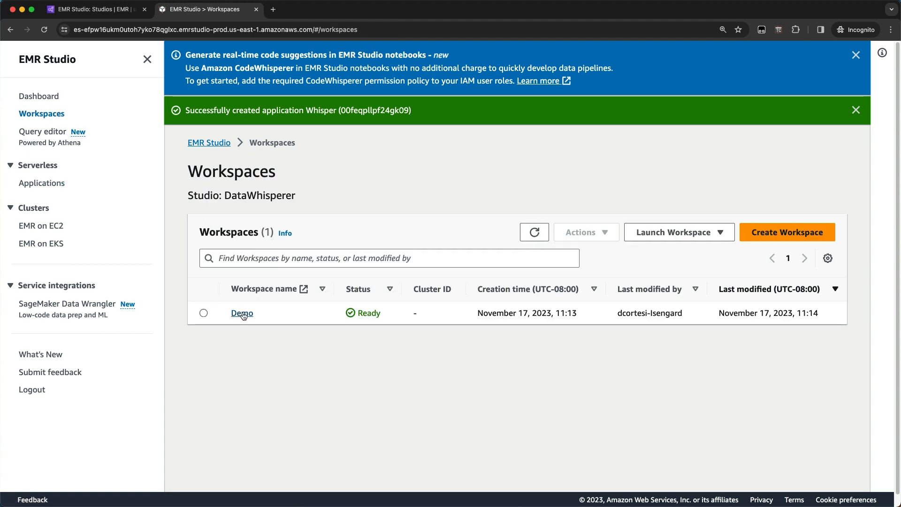
# - Open the Demo workspace from the Workspaces list into JupyterLab
pyautogui.click(241, 314)
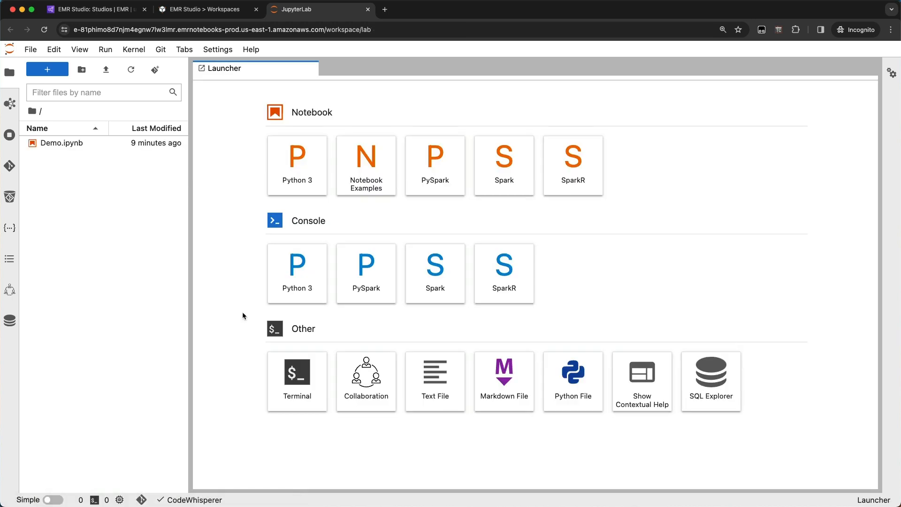
pyautogui.moveTo(12, 108)
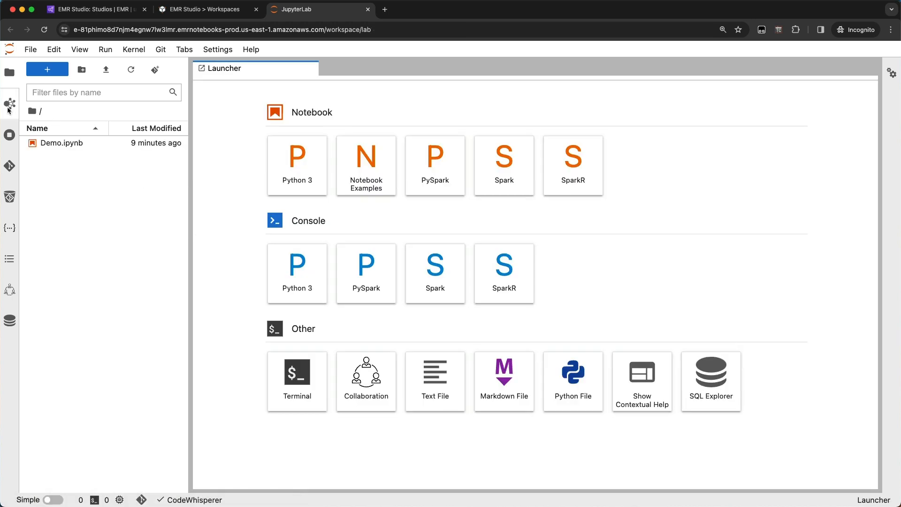
# - Attach the workspace compute to the Whisper application with the emr-serverless-job-role runtime role
pyautogui.click(9, 103)
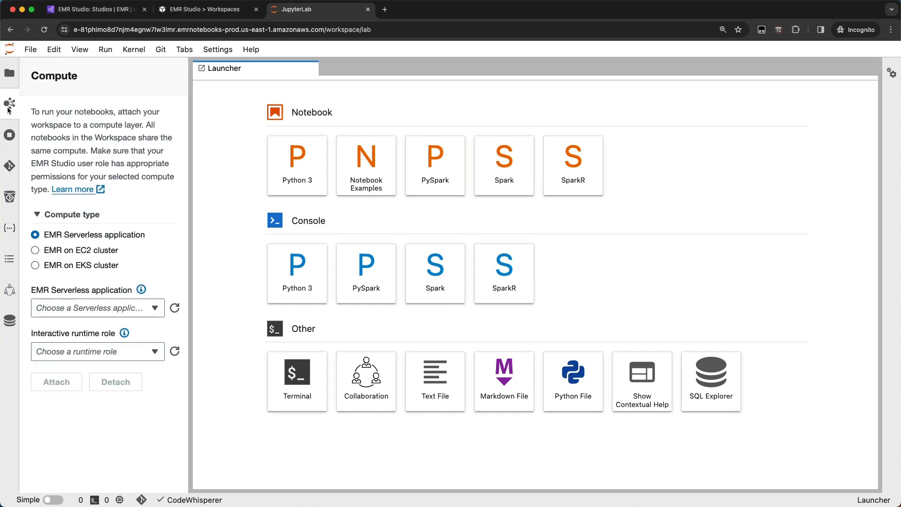
pyautogui.moveTo(99, 308)
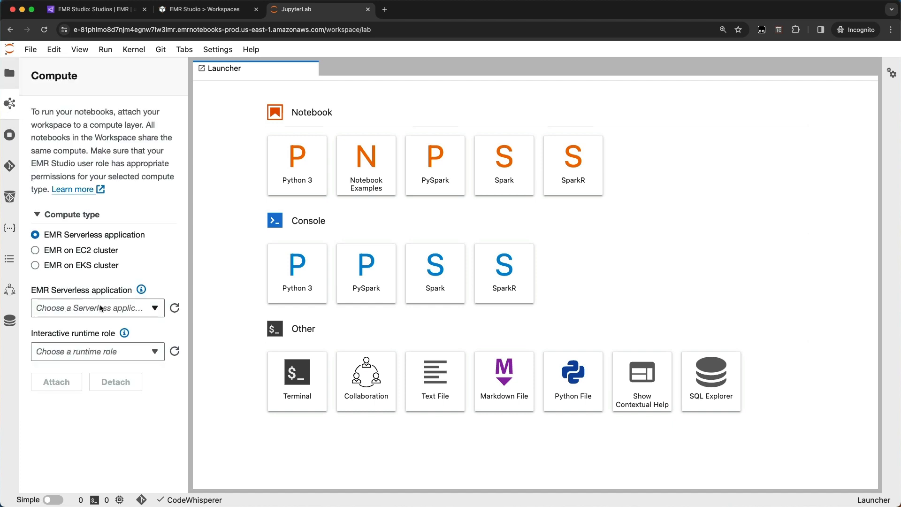
pyautogui.click(98, 308)
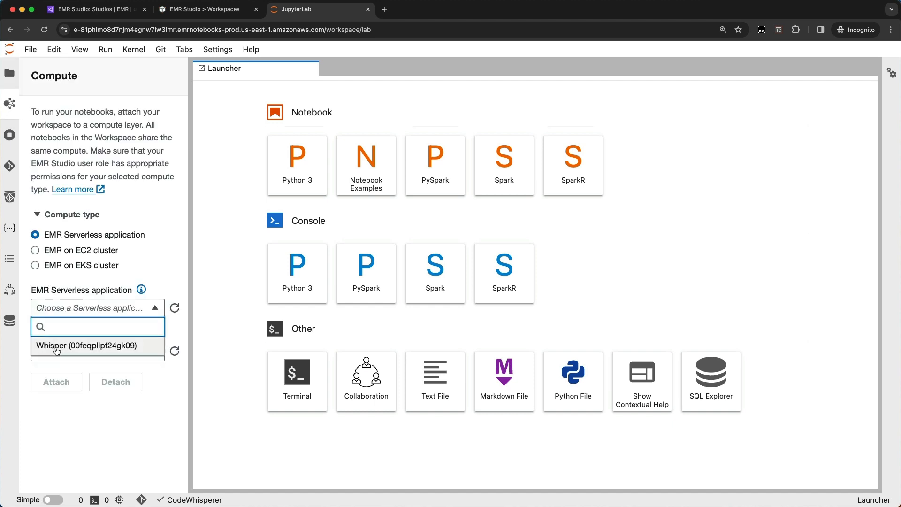
pyautogui.click(56, 345)
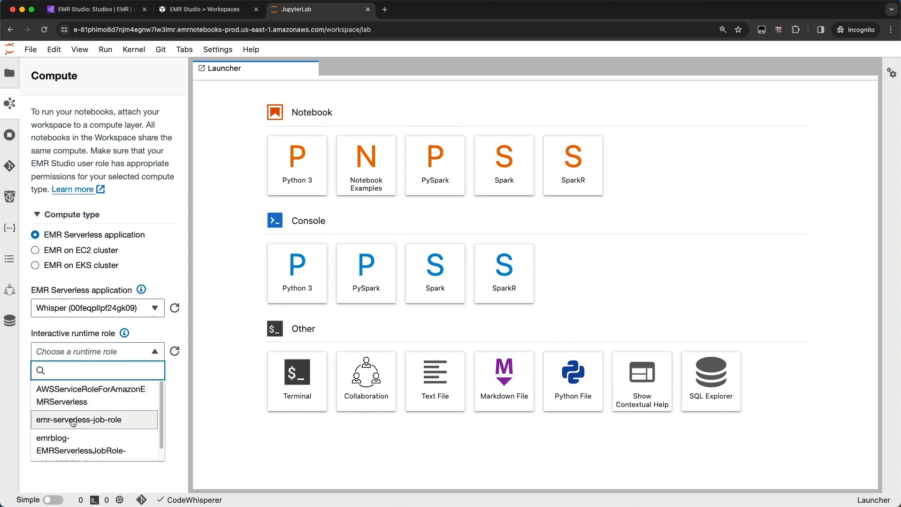
pyautogui.click(78, 419)
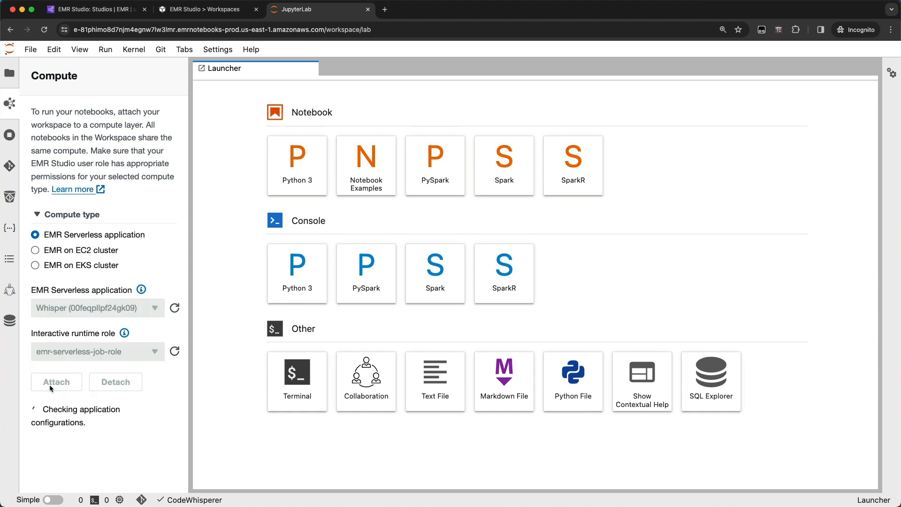
pyautogui.click(56, 381)
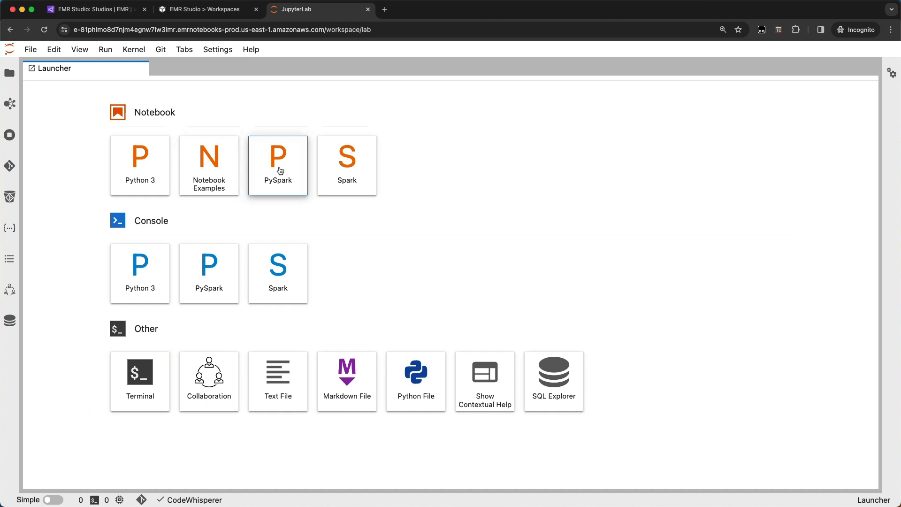
# - Start a PySpark notebook reading s3://noaa-global-hourly-pds/20*/72793524234.csv with header=True into df
pyautogui.click(277, 170)
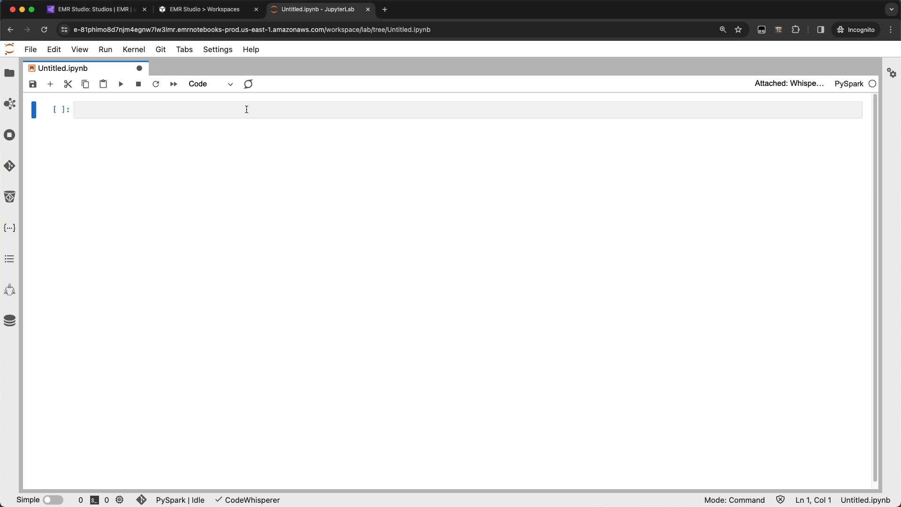
pyautogui.write('df = spark.read.csv("s3://noaa-global-hourly-pds/20*/72793524234.csv", header=True)')
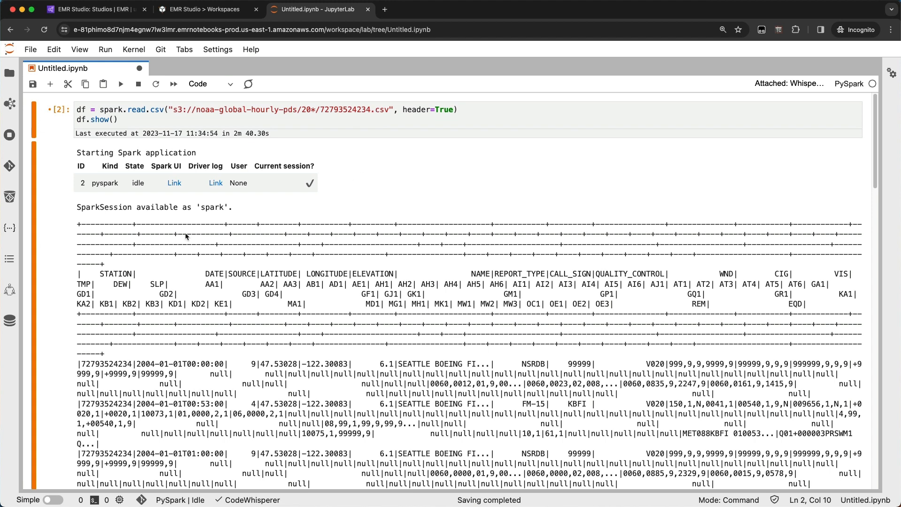
# - Review the df.show() output, highlighting the AA1 column header, and move to a new cell
pyautogui.scroll(-3)
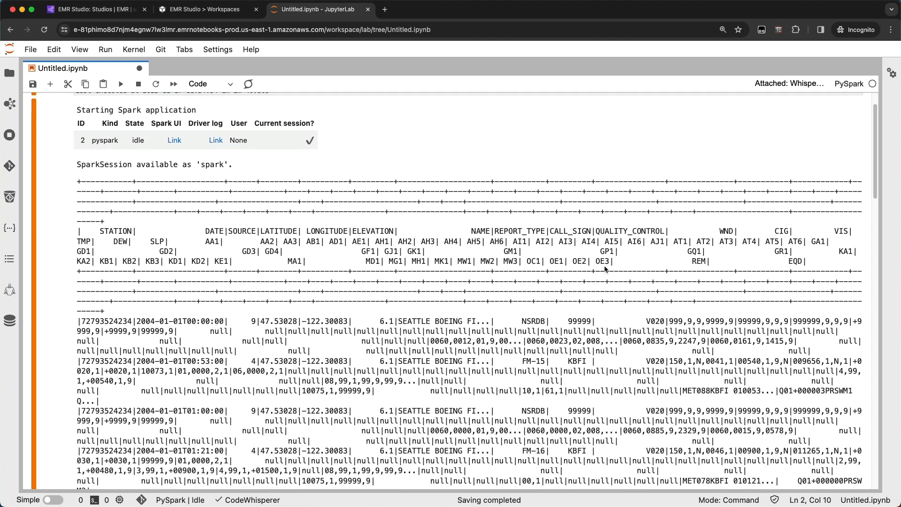
pyautogui.scroll(-3)
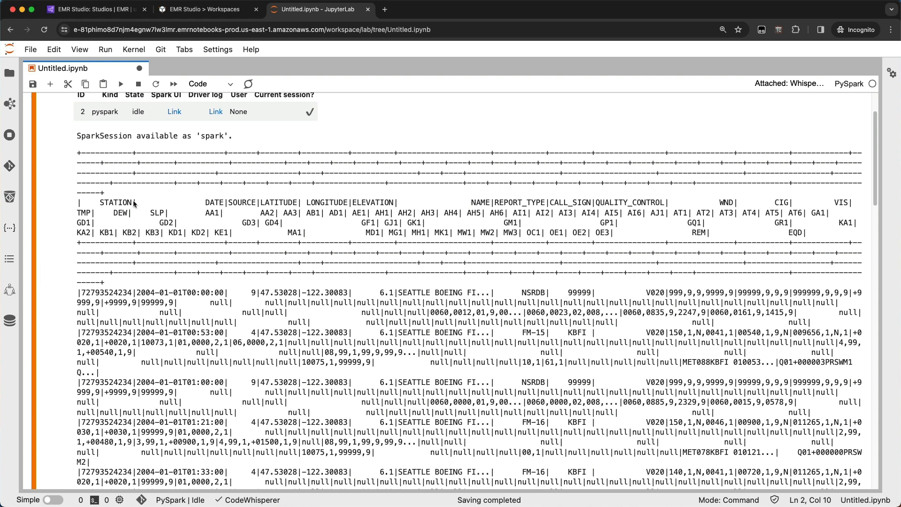
pyautogui.doubleClick(105, 281)
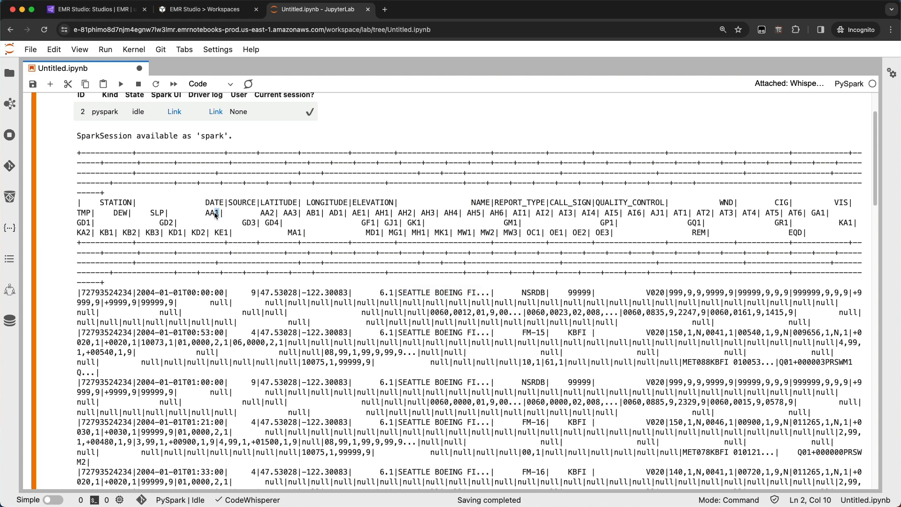
pyautogui.doubleClick(212, 213)
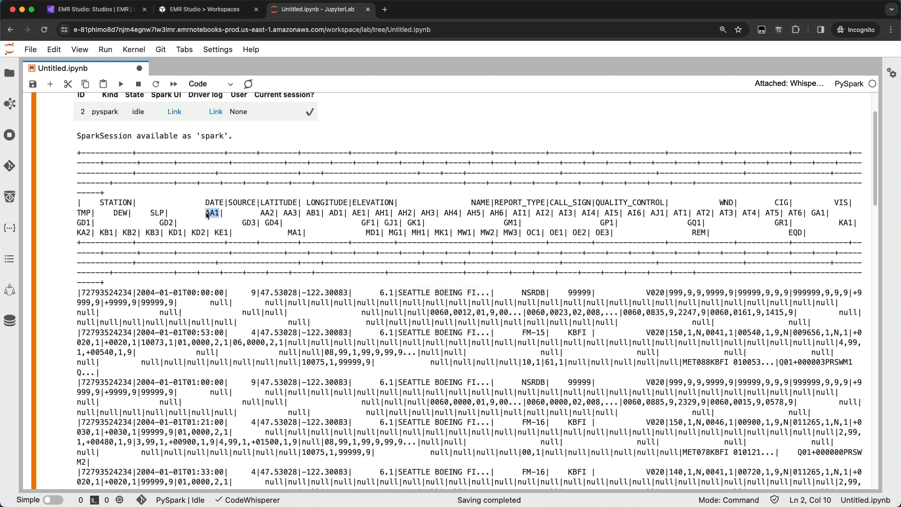
pyautogui.scroll(-3)
pyautogui.write('# How')
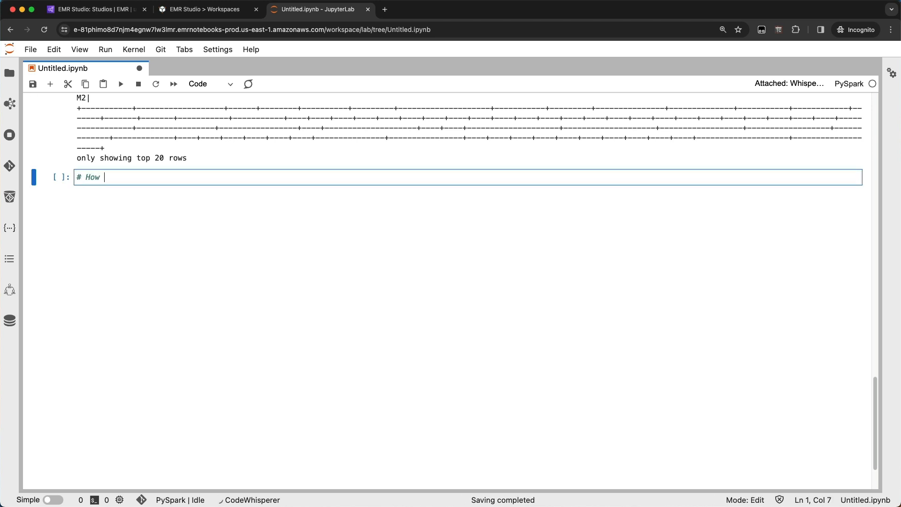
# - Write the comment '# How many records do we have?' for the df.count() cell
pyautogui.write('many records')
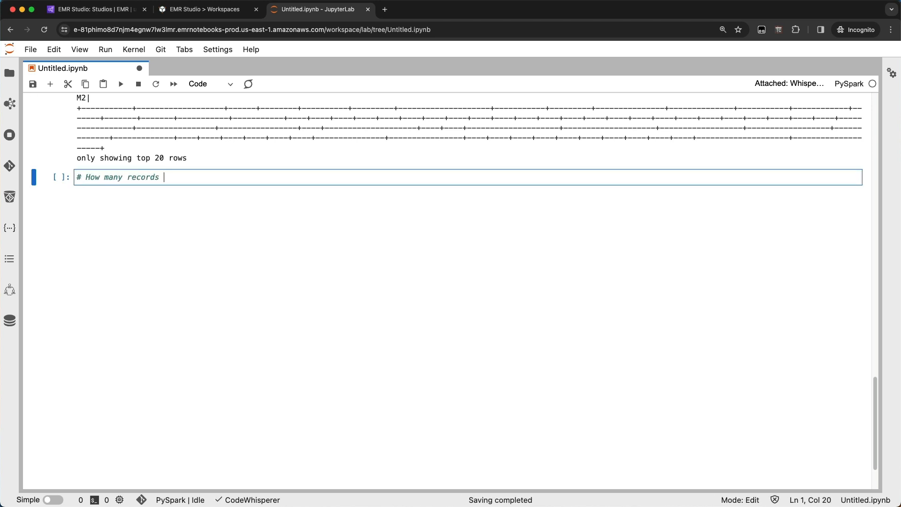
pyautogui.write('do we have?')
pyautogui.write('df.count(')
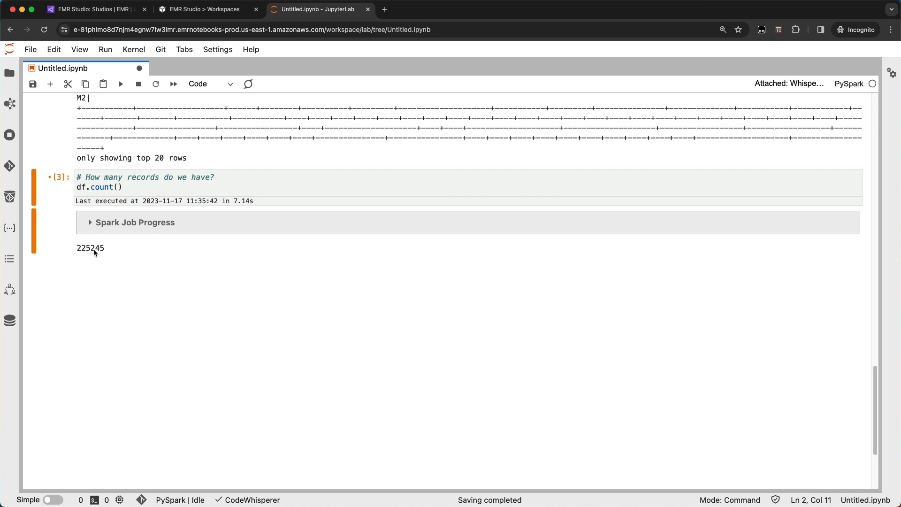
# - Run df.select("DATE", "AA1").show() to preview the DATE and AA1 columns
pyautogui.write('se')
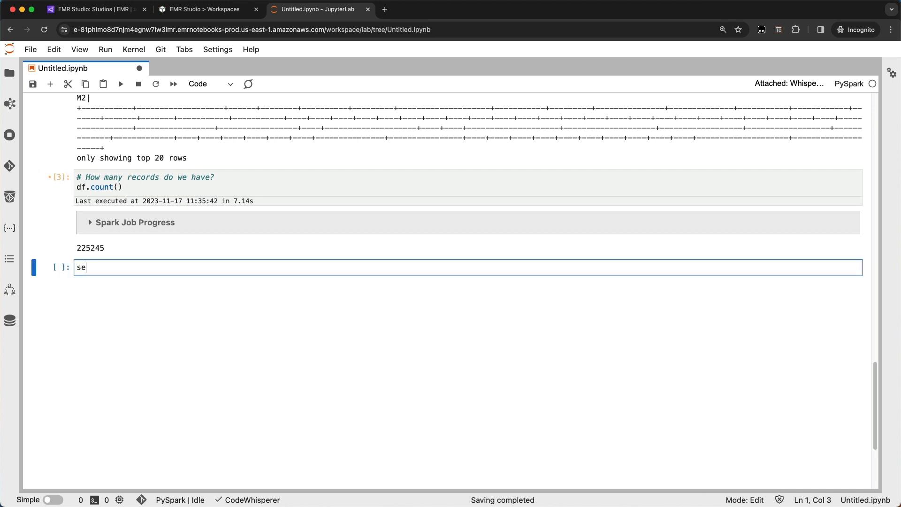
pyautogui.write('df.select')
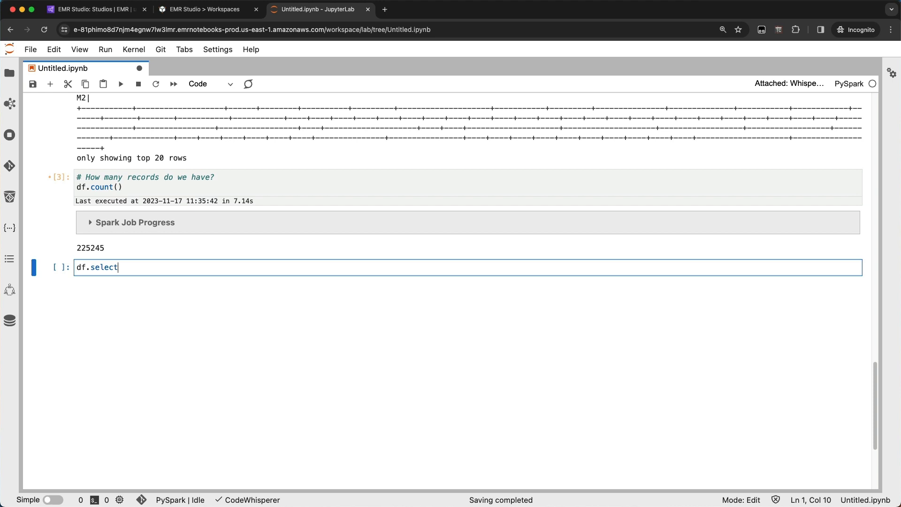
pyautogui.write('("')
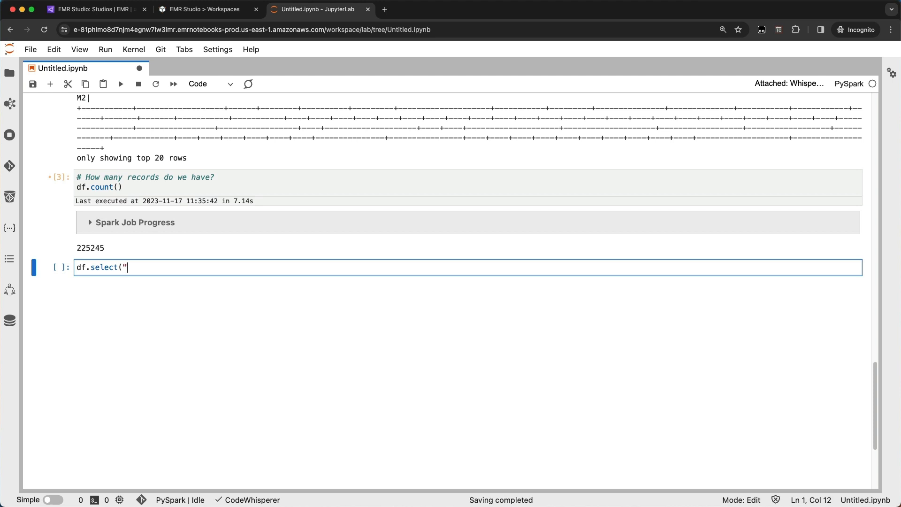
pyautogui.write('DATE"')
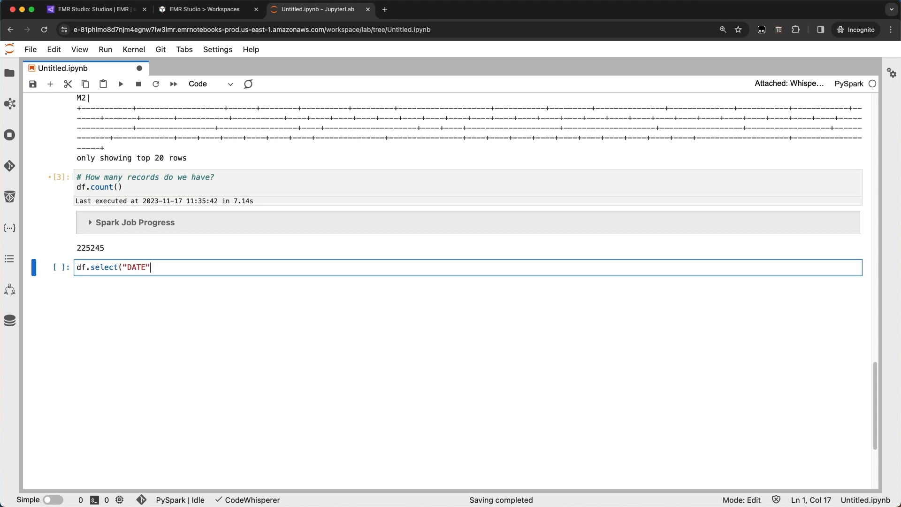
pyautogui.write(', "AA1").show')
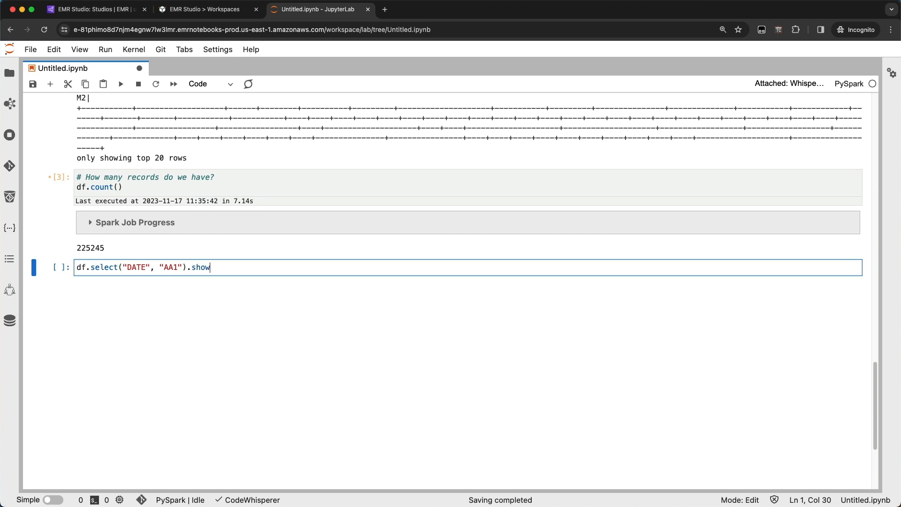
pyautogui.press('Shift+Enter')
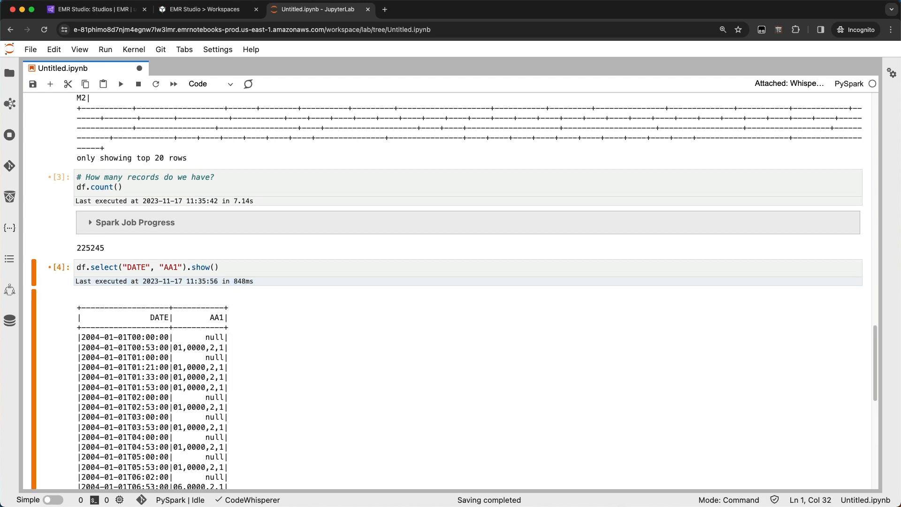
pyautogui.scroll(-3)
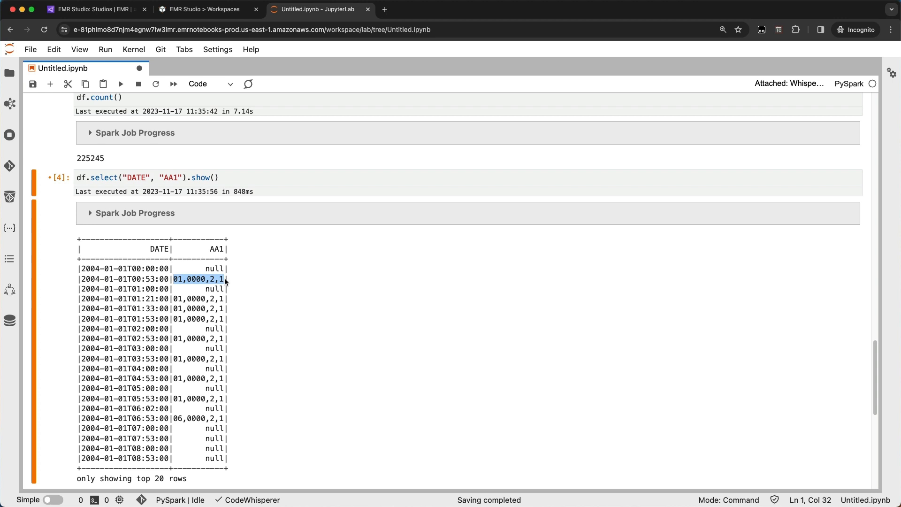
pyautogui.moveTo(193, 283)
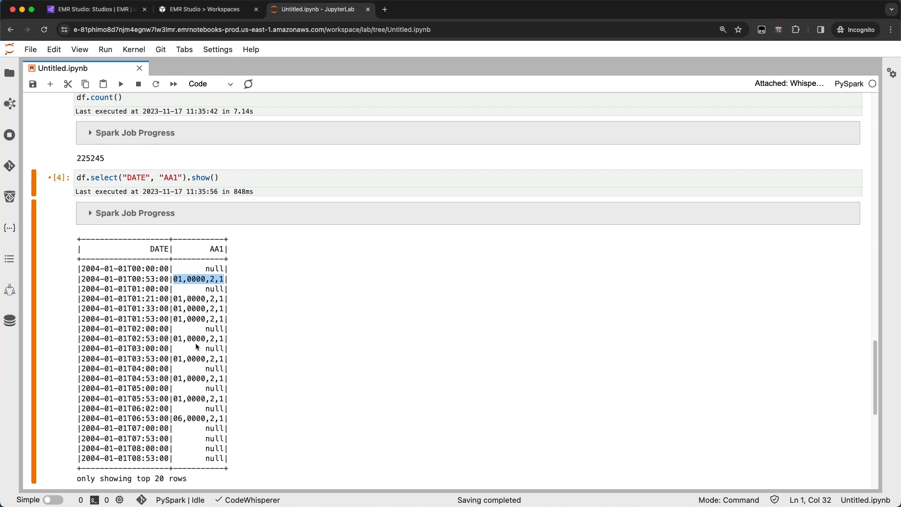
pyautogui.scroll(-3)
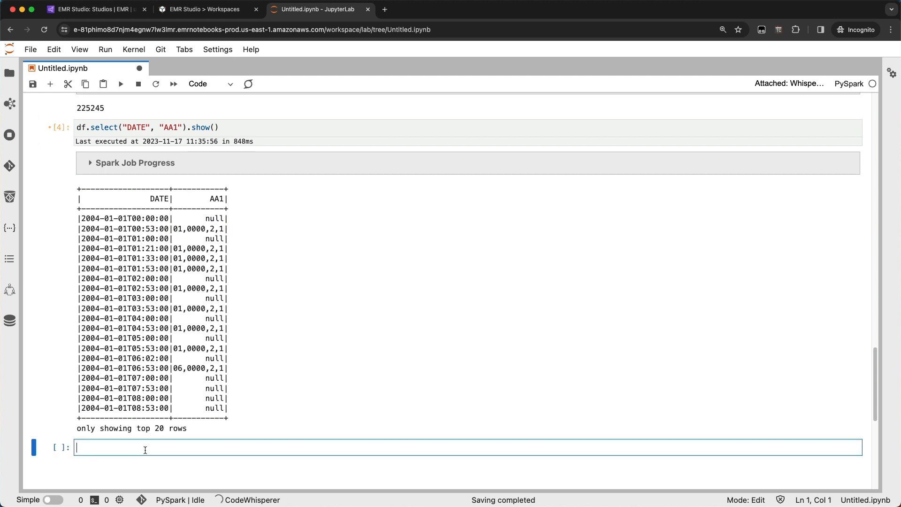
# - Write a select splitting AA1 on ',' taking [0] as obvs_period, using the undefined F module
pyautogui.write('df.select("')
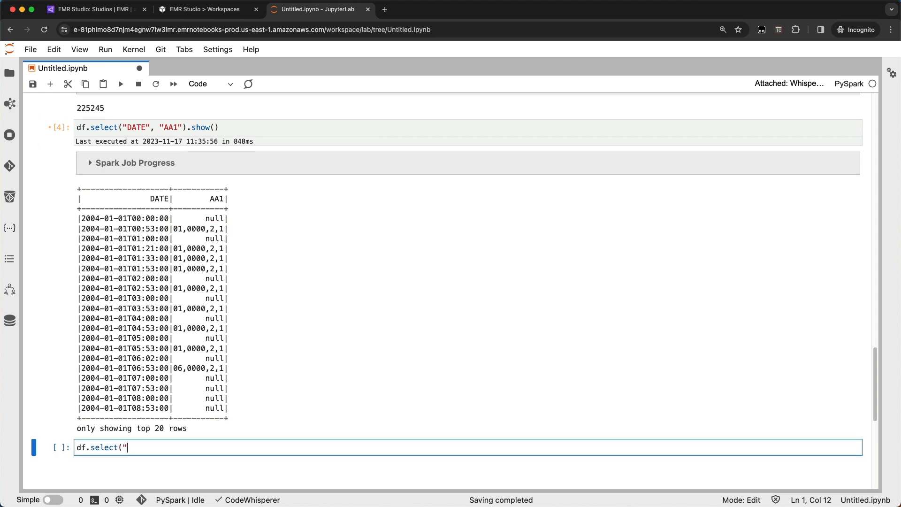
pyautogui.write('DATE", F')
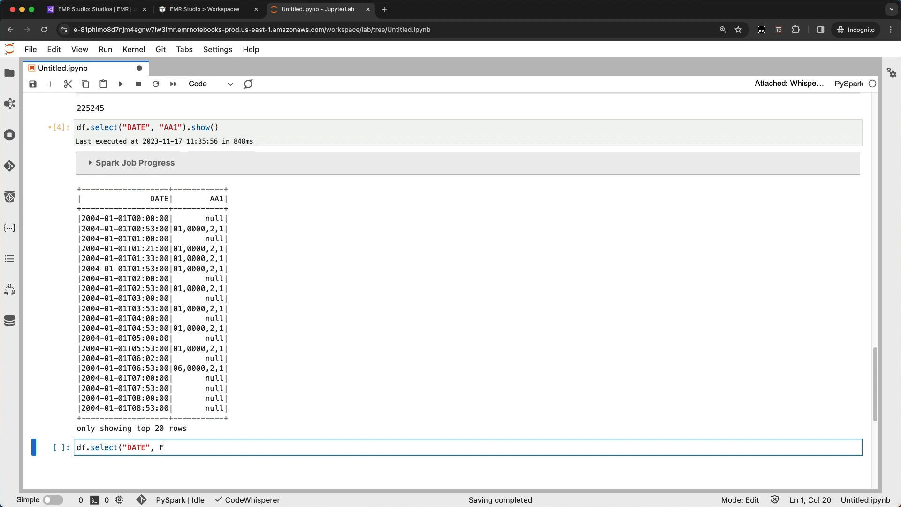
pyautogui.write('.split')
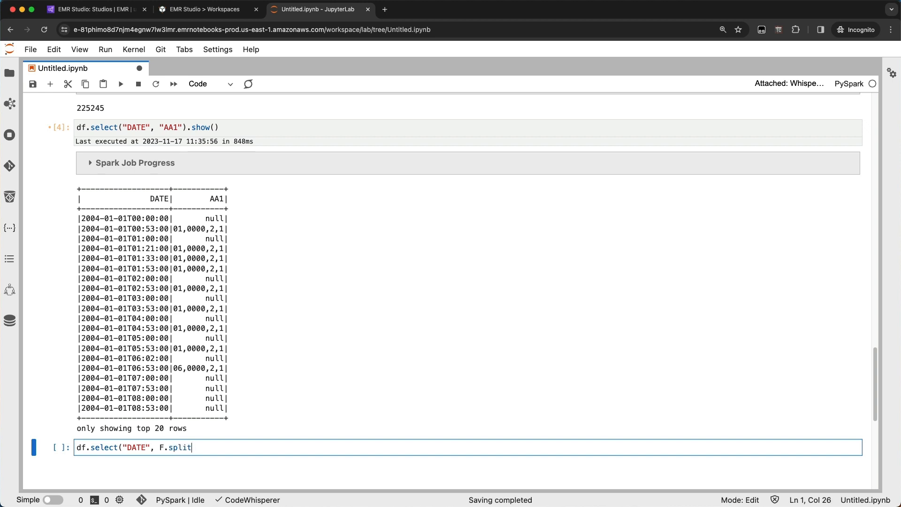
pyautogui.write('(')
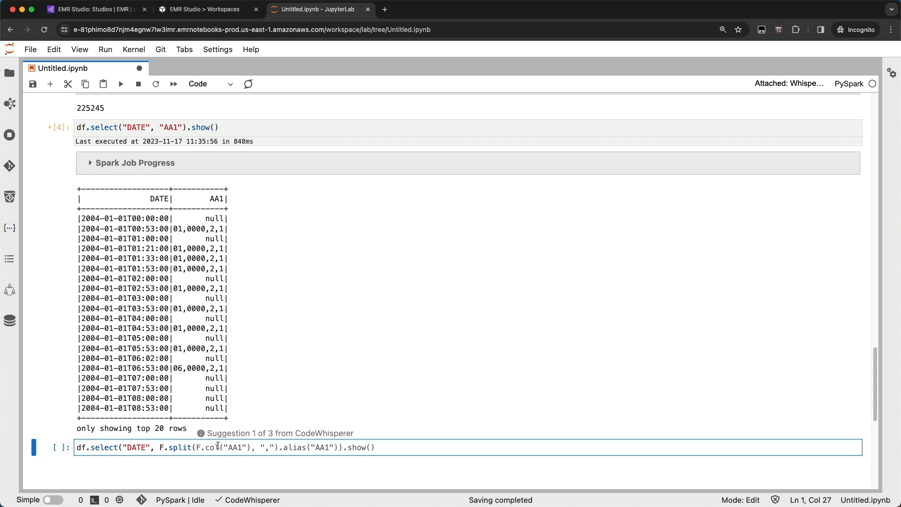
pyautogui.press('Alt+]')
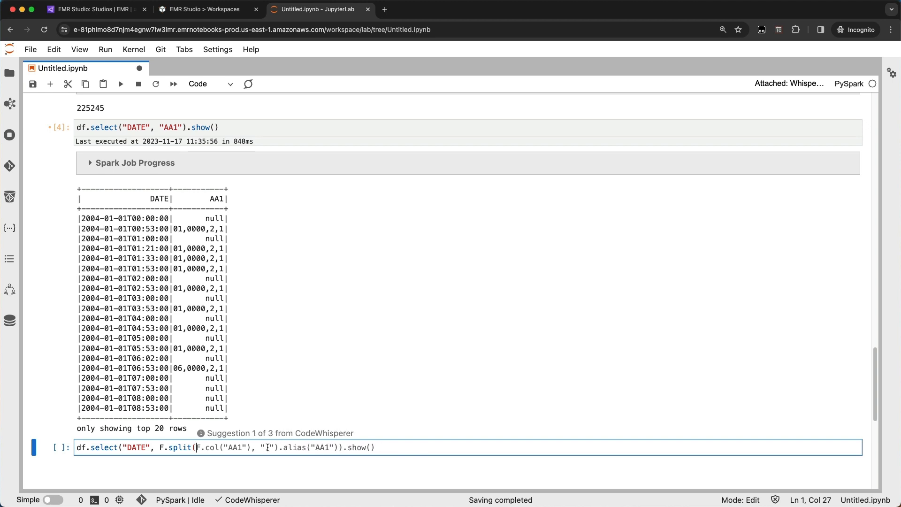
pyautogui.write(', ",").alias("AA1")).show()')
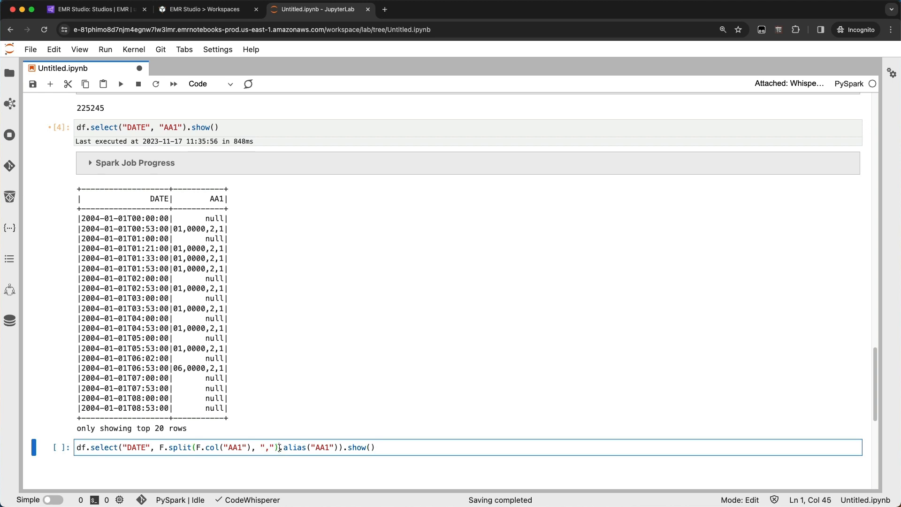
pyautogui.write('[0].show()')
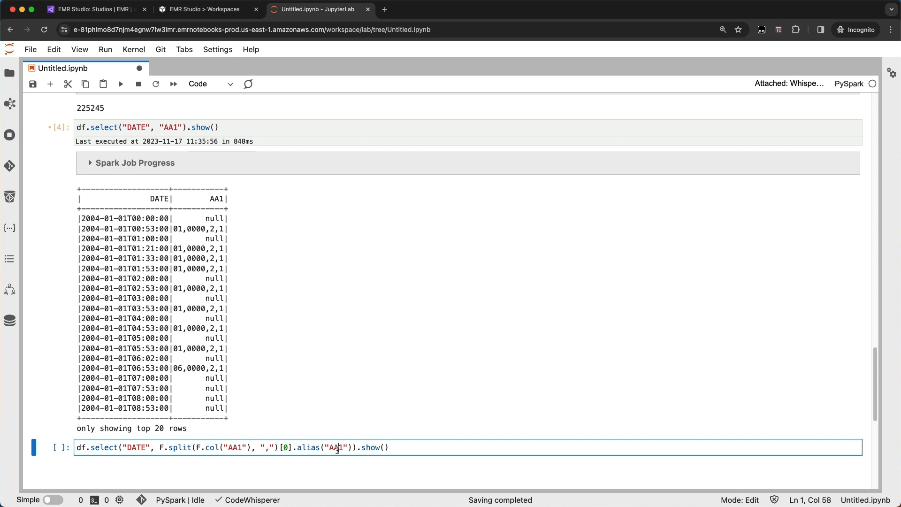
pyautogui.write('obvs_period')
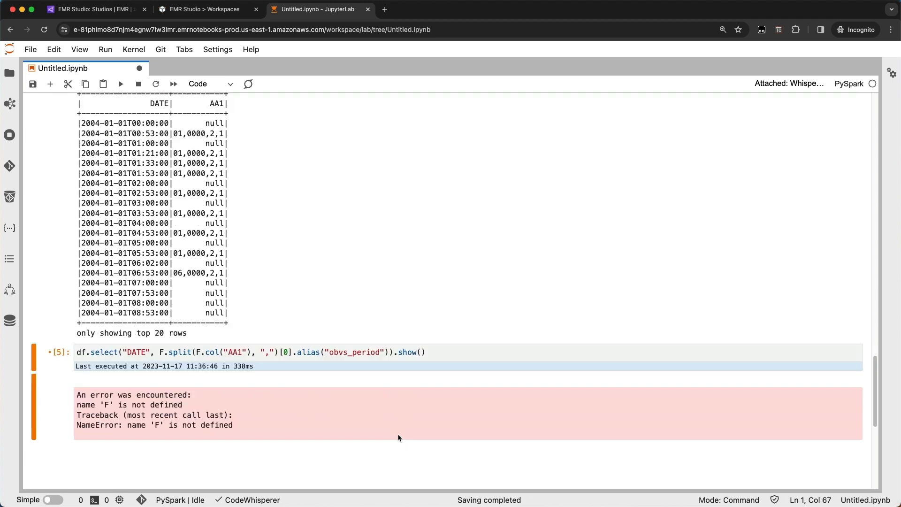
# - Extend the select with F.split(F.col("AA1"), ",")[1] aliased as obvs_depth_mm
pyautogui.scroll(-3)
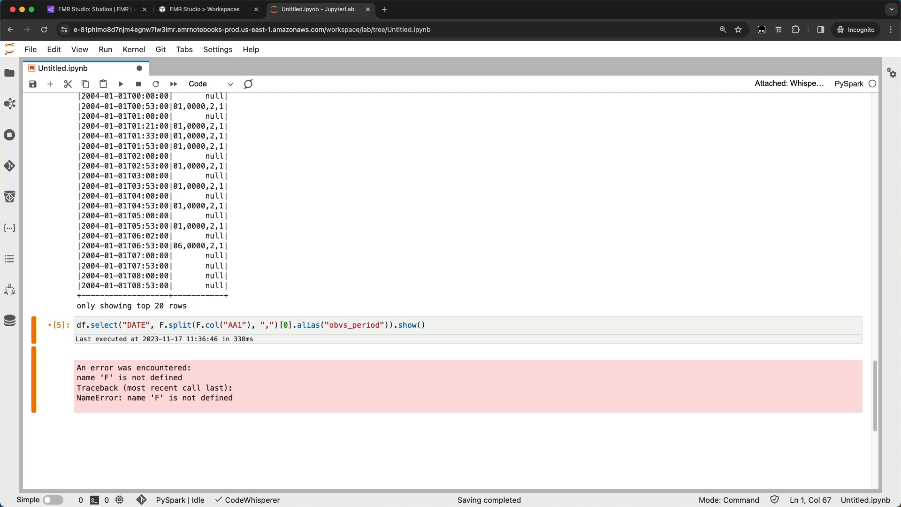
pyautogui.moveTo(111, 324)
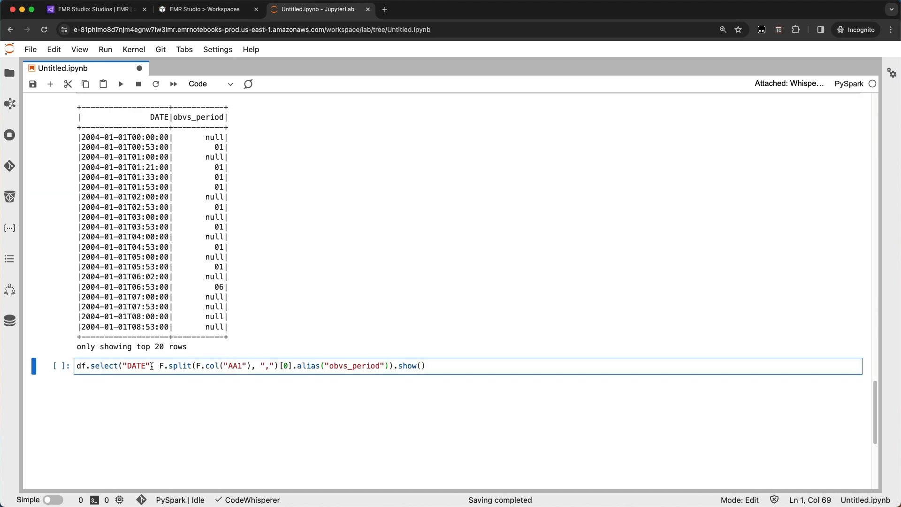
pyautogui.write(', F.split(F.col("AA1"), ",")[0].alias("obvs_period")')
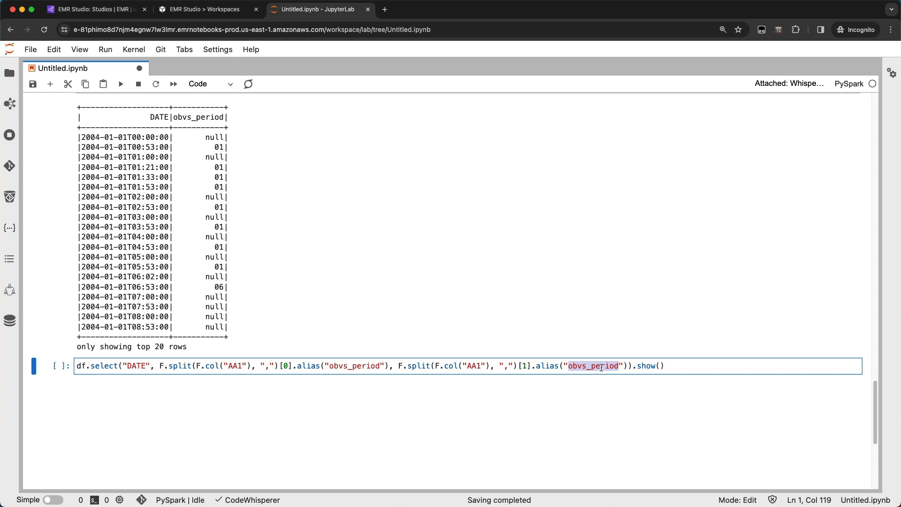
pyautogui.write('obvs_depth_mm')
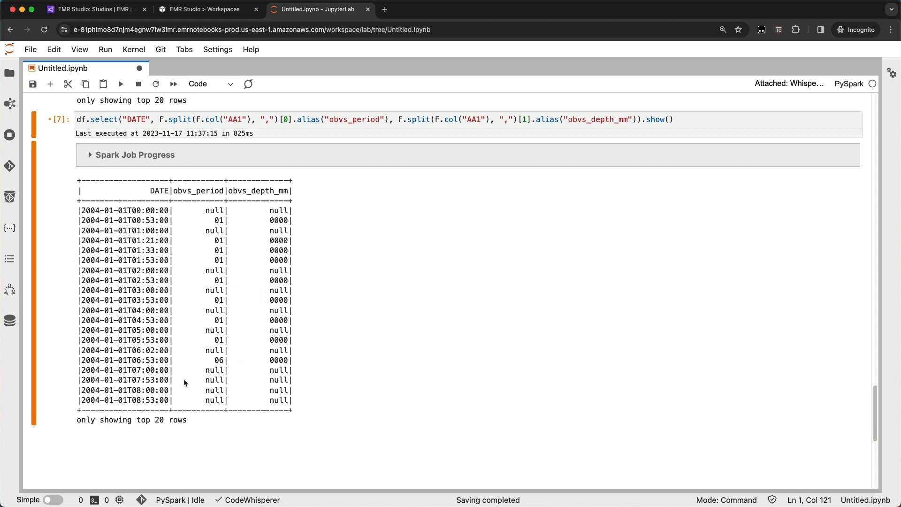
# - Assign the DATE, obvs_period, obvs_depth_mm selection to df2 without the .show() call
pyautogui.click(154, 439)
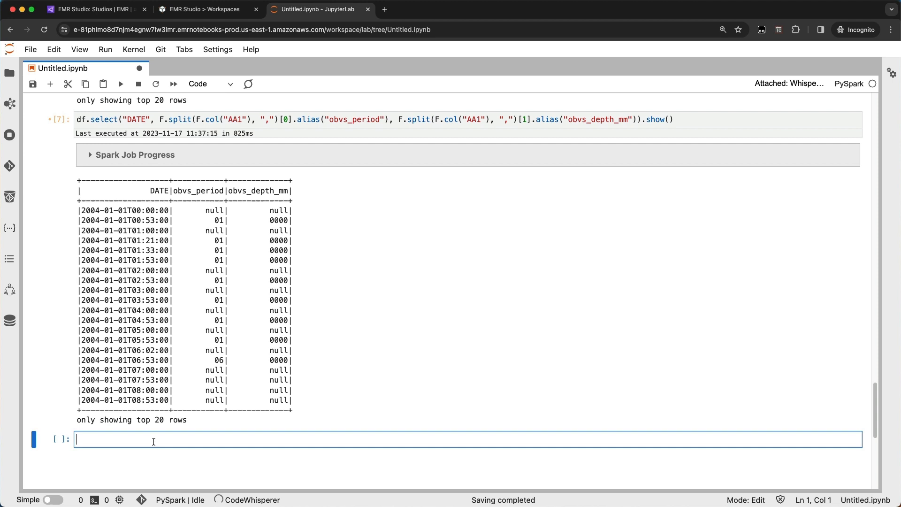
pyautogui.write('df')
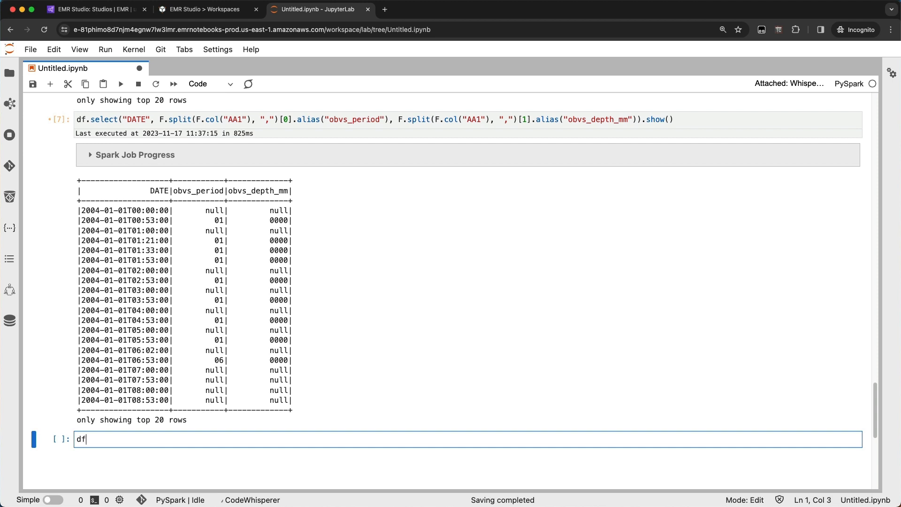
pyautogui.write('select("DATE", F.split(F.col("AA1"), ",")[0].alias("obvs_period"), F.split(F.col("AA1"), ",")[1].alias("obvs_depth_mm"), F.split(F.col("AA1"), ","')
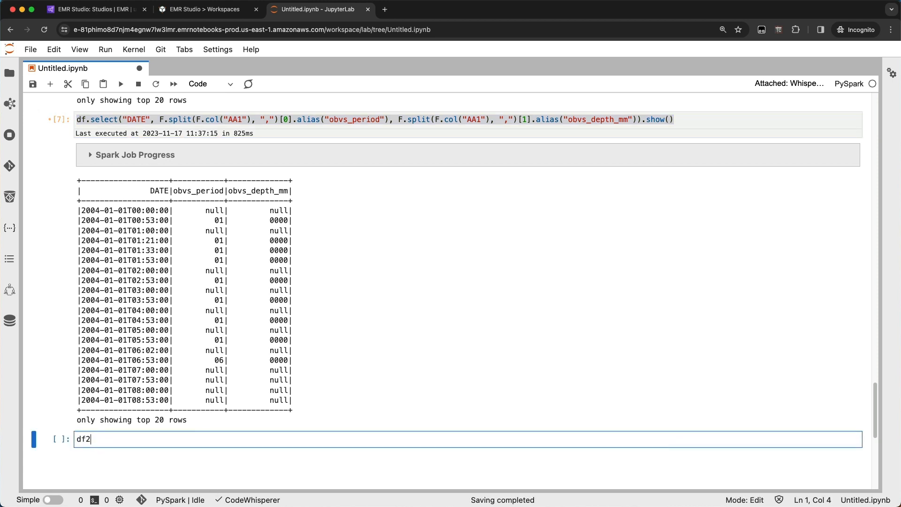
pyautogui.write('= (df.select("DATE", F.split(F.col("AA1"), ",")[0].alias("obvs_period"), F.split(F.col("AA1"), ",")[1].alias("obvs_depth_mm")).show()')
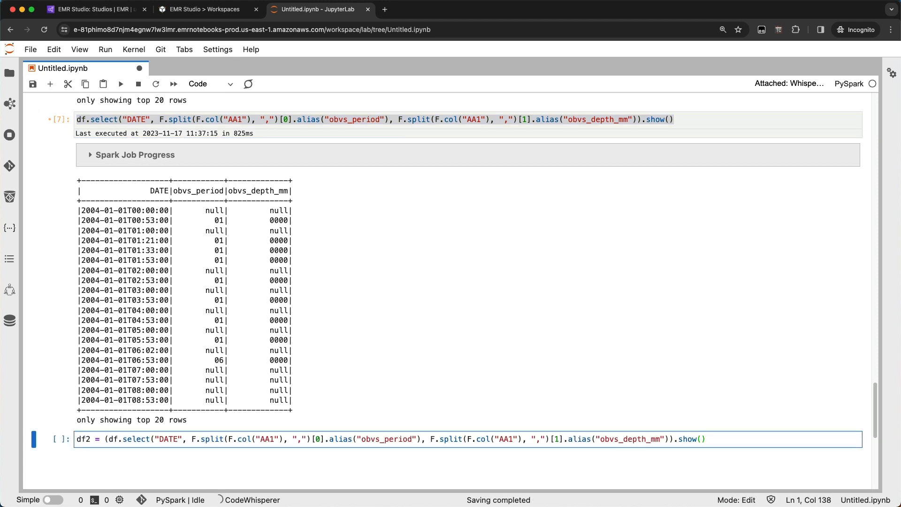
pyautogui.press('Backspace')
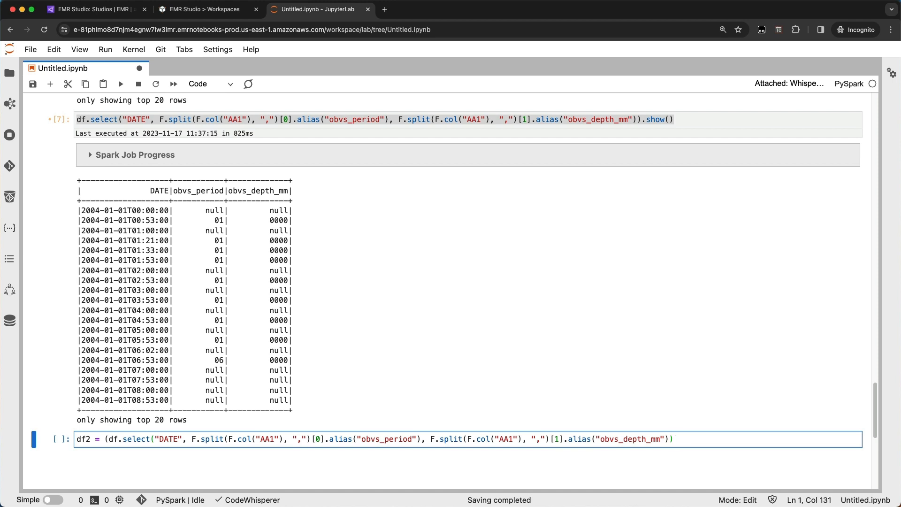
pyautogui.write(')')
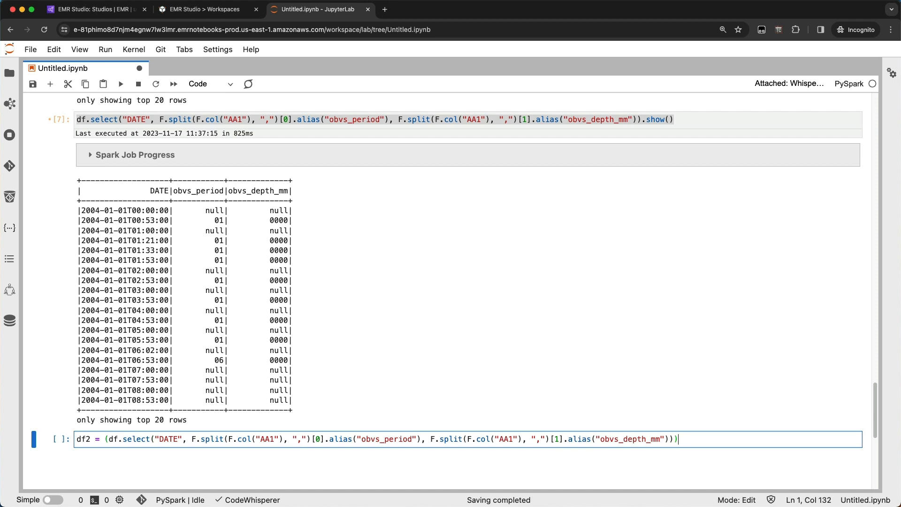
# - Reformat the df2 cell with the Black formatter into multi-line style
pyautogui.click(54, 49)
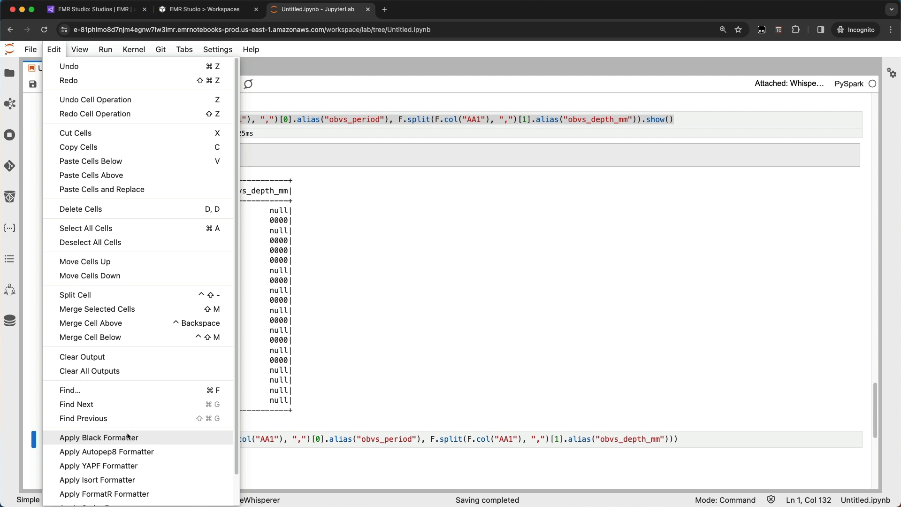
pyautogui.click(98, 437)
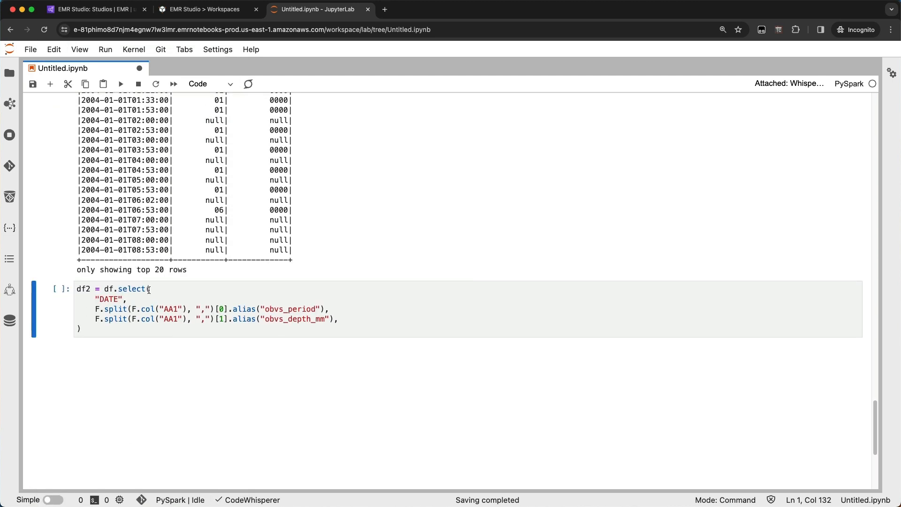
pyautogui.click(82, 329)
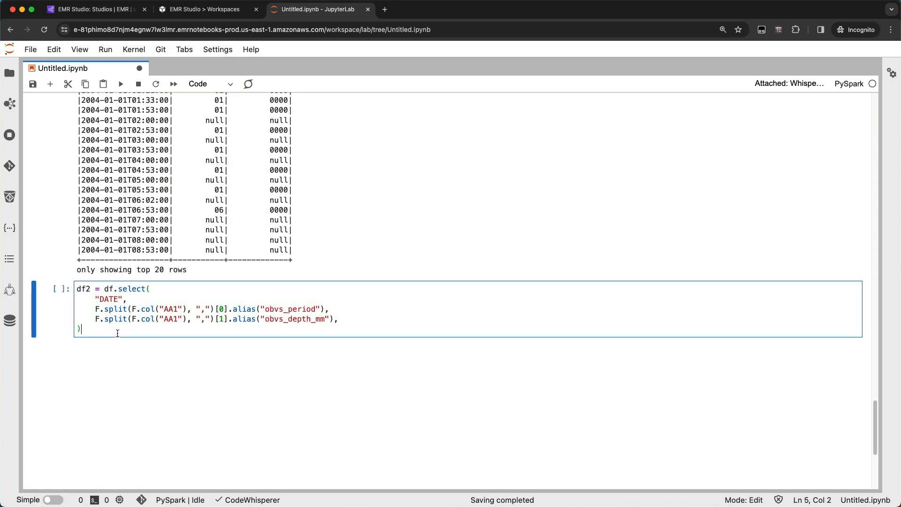
# - Add .filter(F.col("obvs_period") == "01") to keep only hourly rows
pyautogui.write('.filter(')
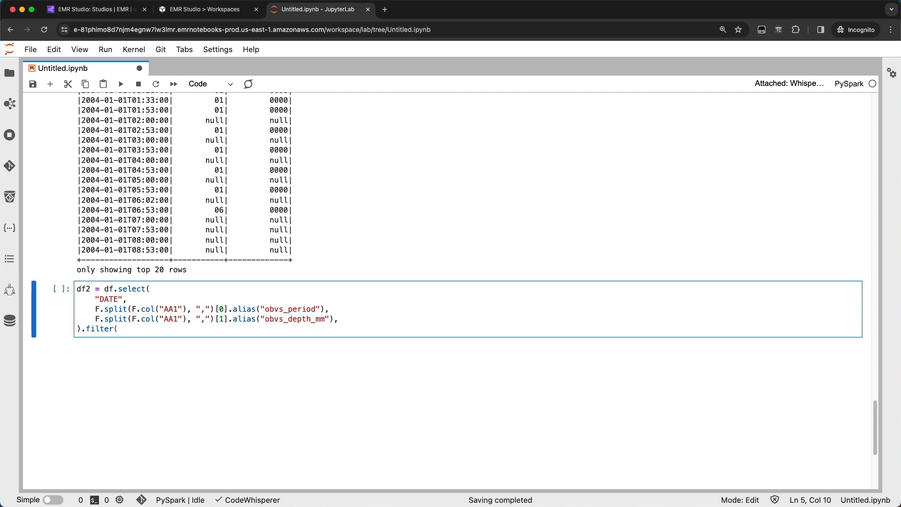
pyautogui.write('F.col("obvs_period") != " ")')
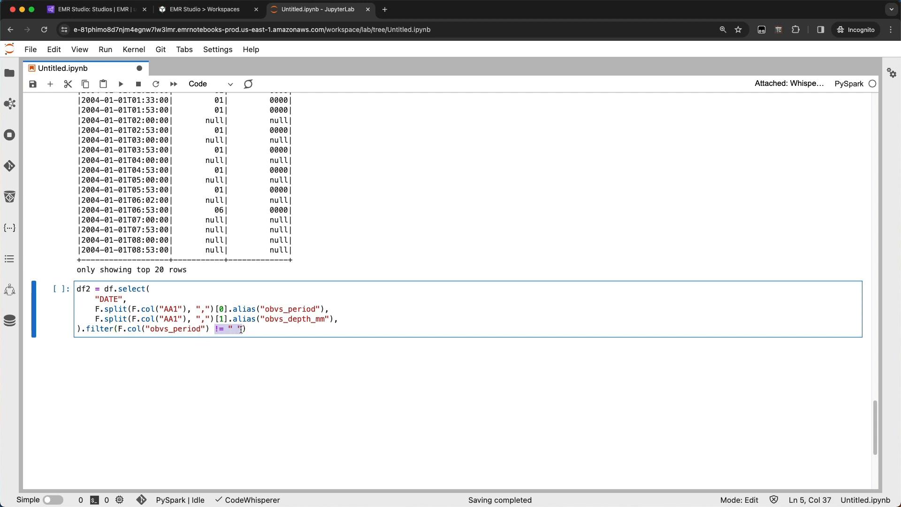
pyautogui.write('== "01"')
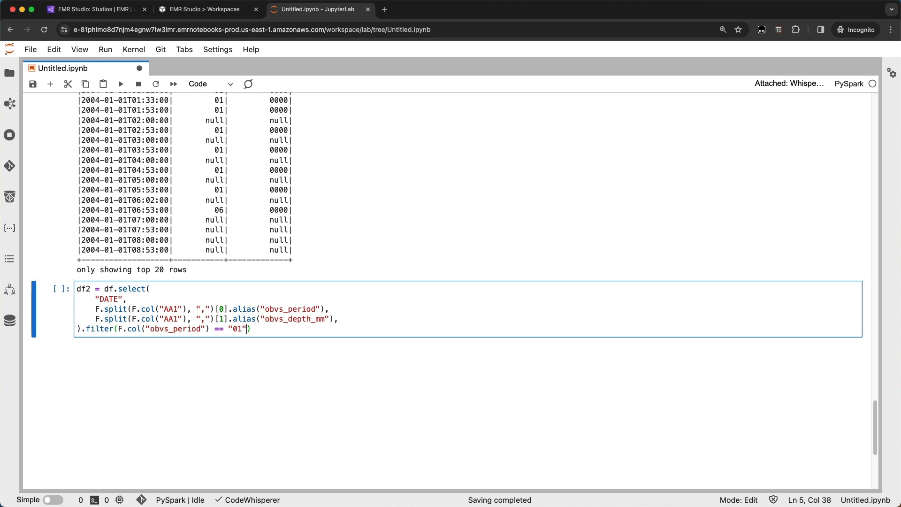
pyautogui.write(')')
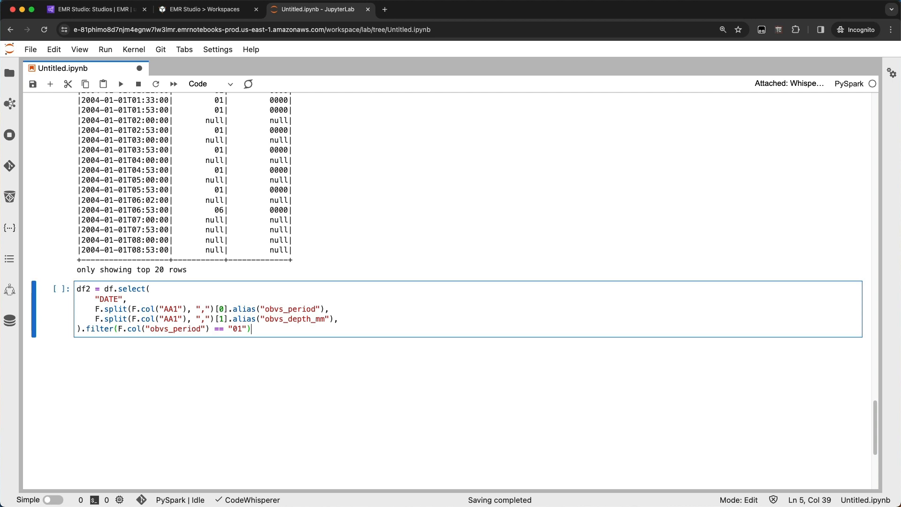
# - Add a ts column casting DATE to timestamp and begin the df2.show() call
pyautogui.write('.with')
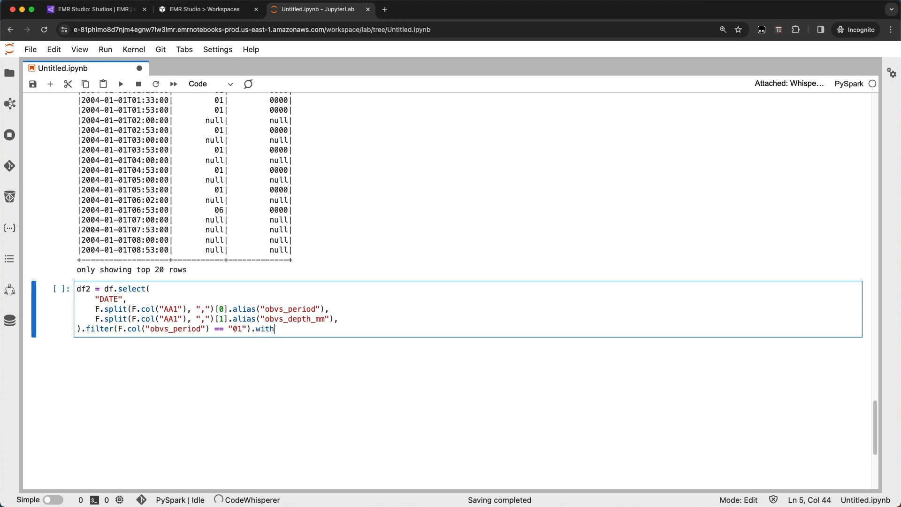
pyautogui.write('Column("')
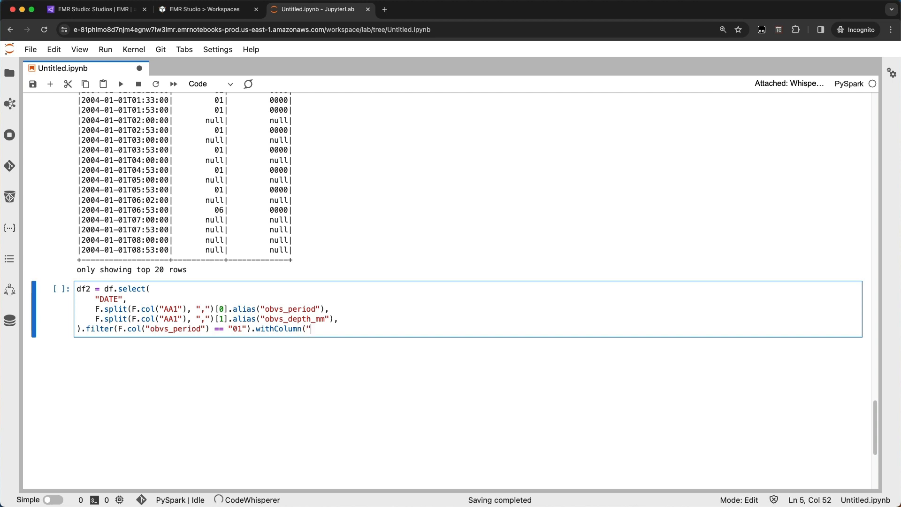
pyautogui.write('ts')
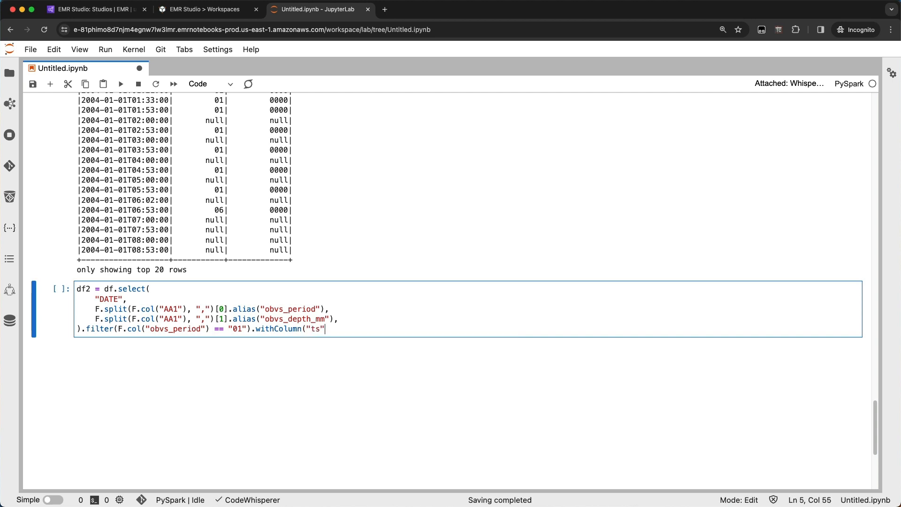
pyautogui.write('",')
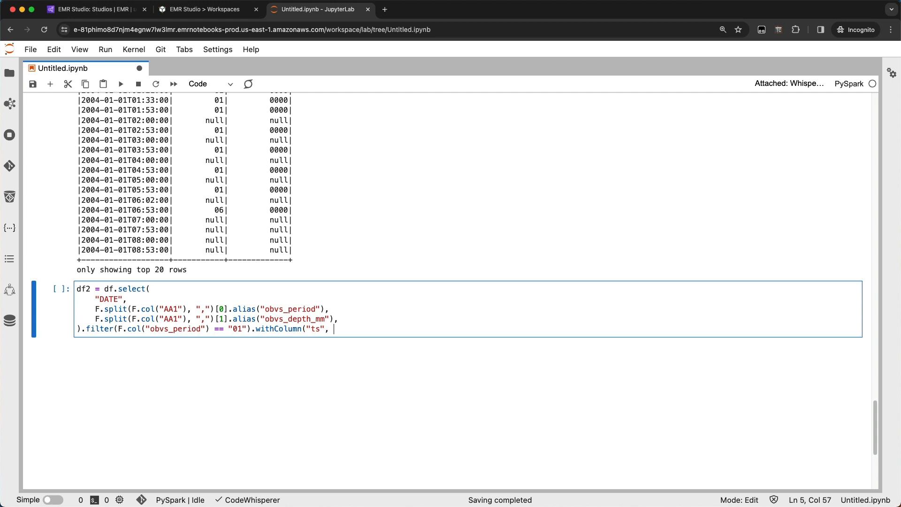
pyautogui.write('F.col')
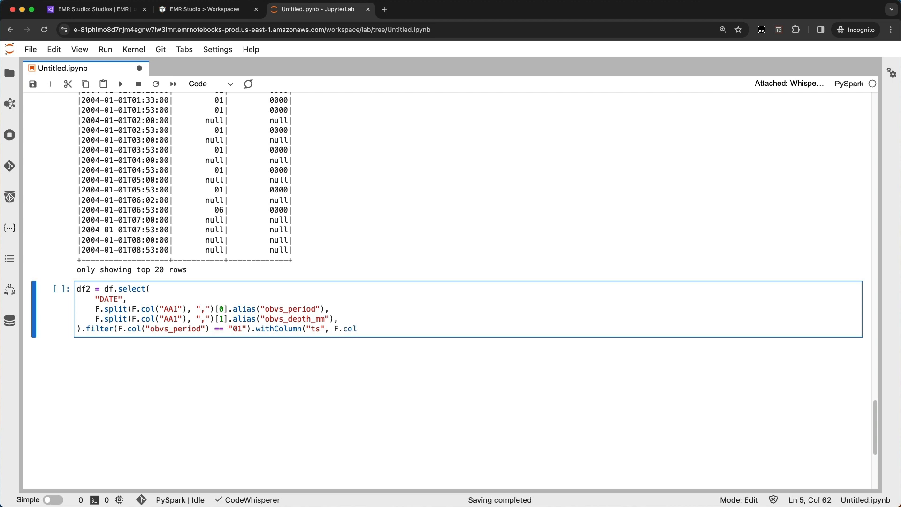
pyautogui.write('("DAT')
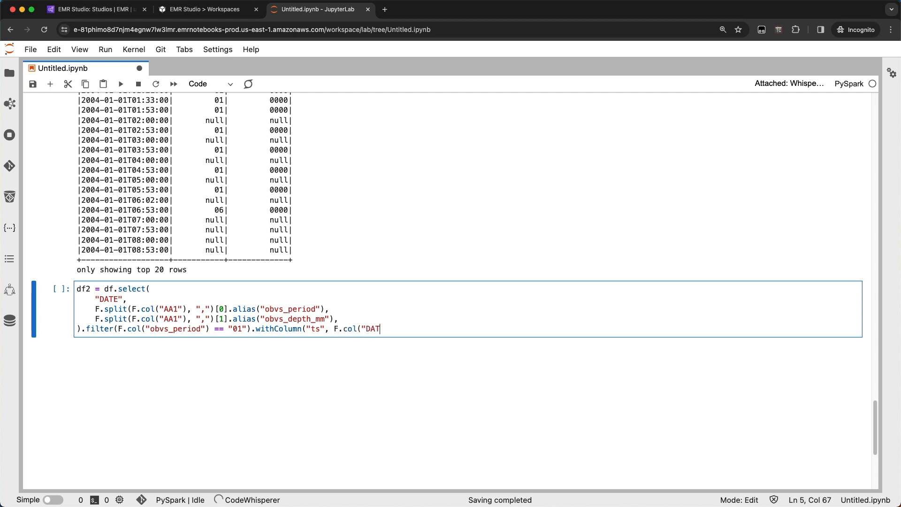
pyautogui.write('E").cast("timestamp"))')
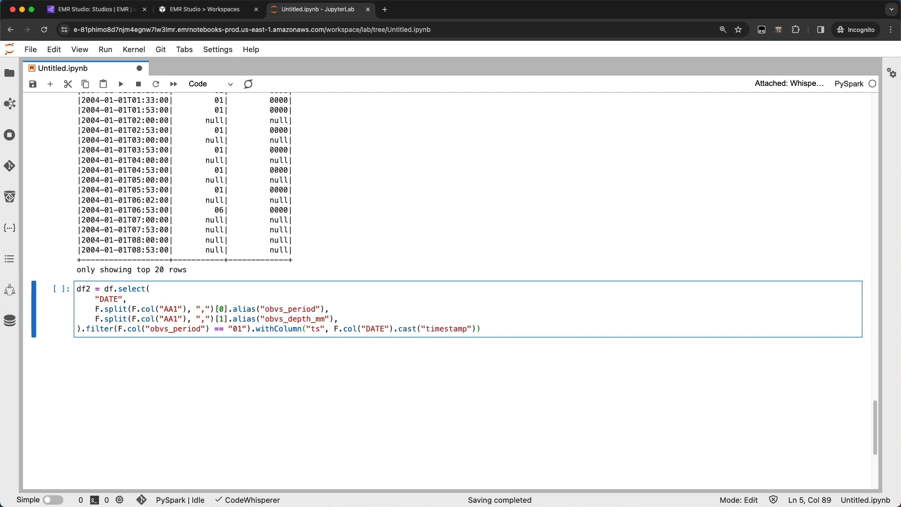
pyautogui.write('df2.show()')
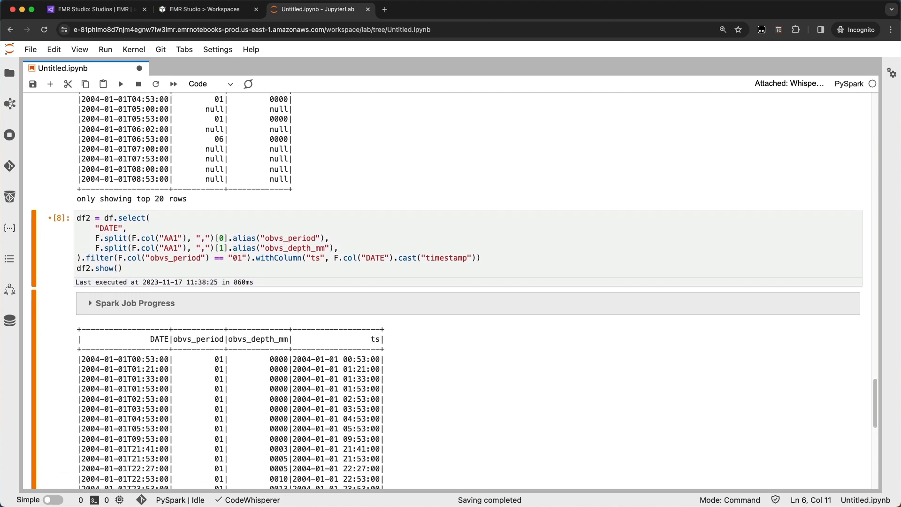
# - Add comment 'also convert obvs_depth' and show df2 with obvs_depth_in = obvs_depth_mm / 10 / 25.4
pyautogui.scroll(-3)
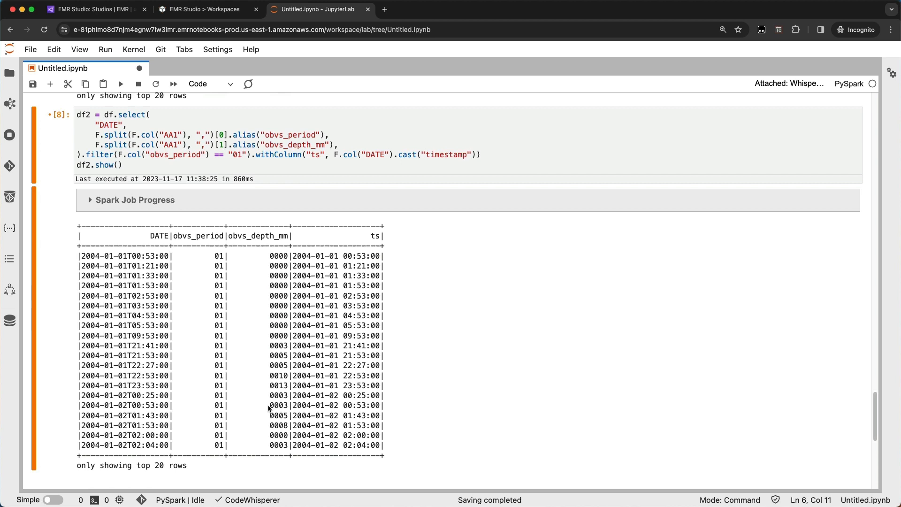
pyautogui.scroll(-3)
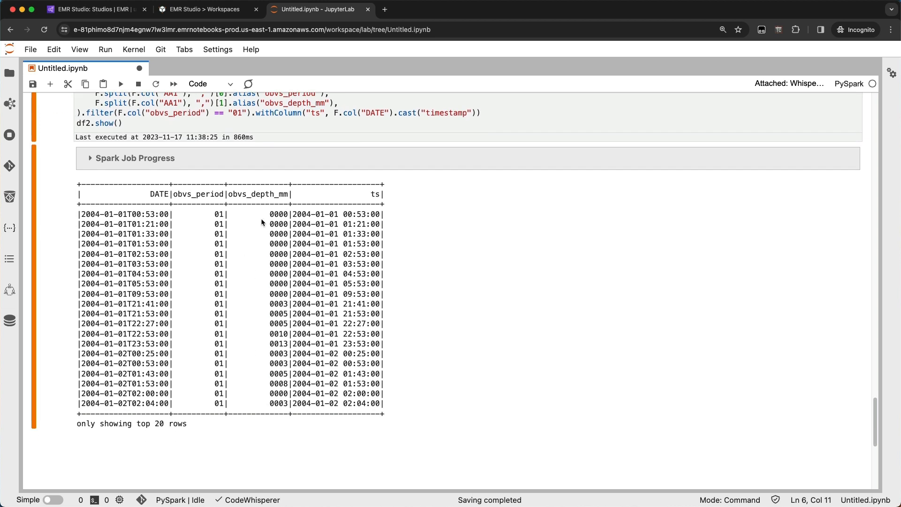
pyautogui.moveTo(153, 413)
pyautogui.write('#')
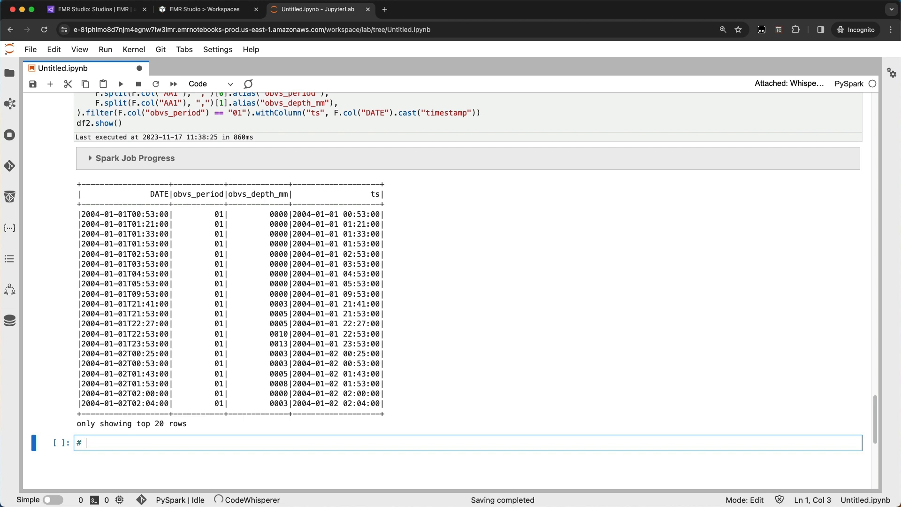
pyautogui.write('also convert obvs')
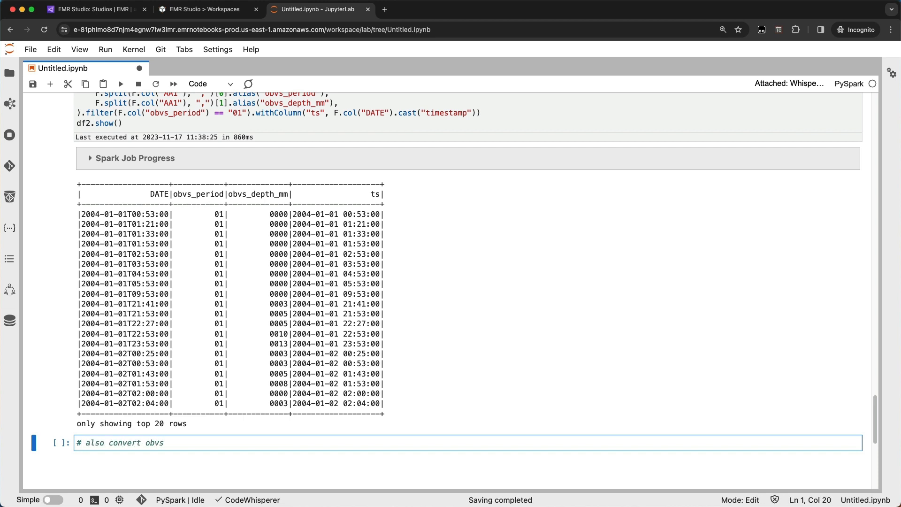
pyautogui.write('_depth to inches')
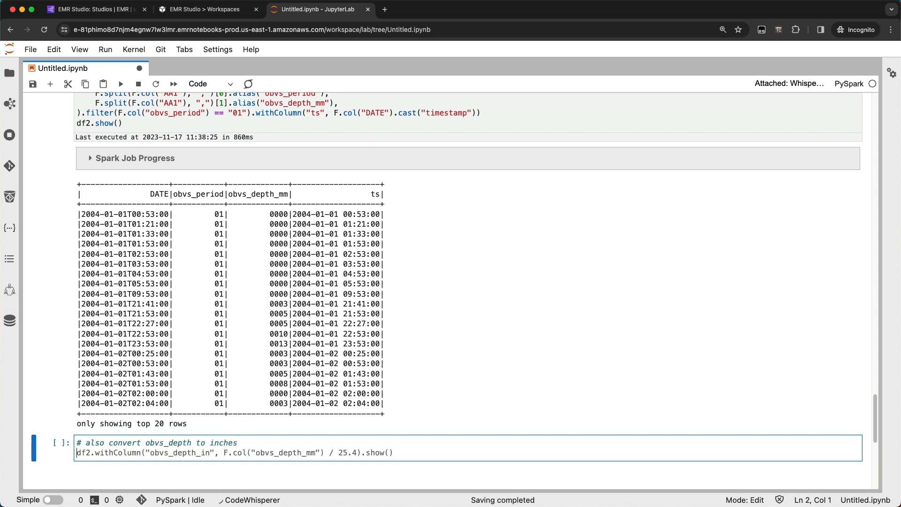
pyautogui.scroll(-3)
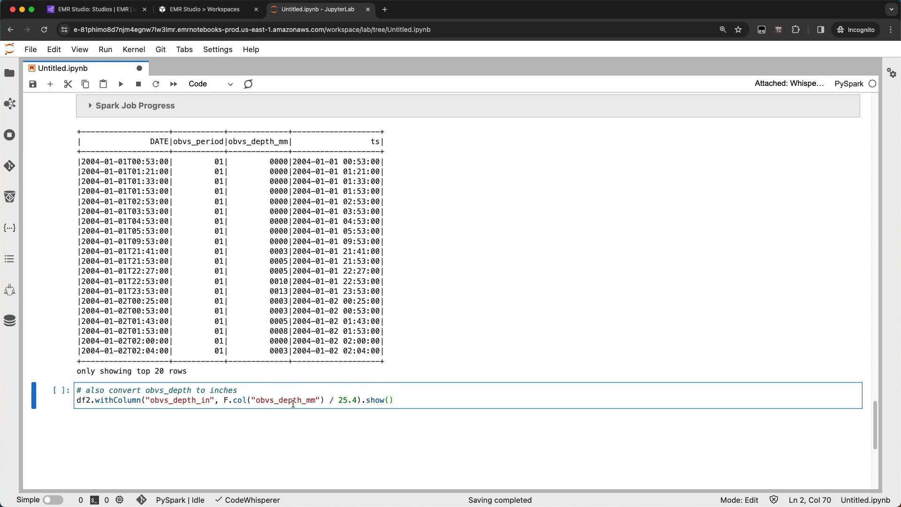
pyautogui.moveTo(182, 389)
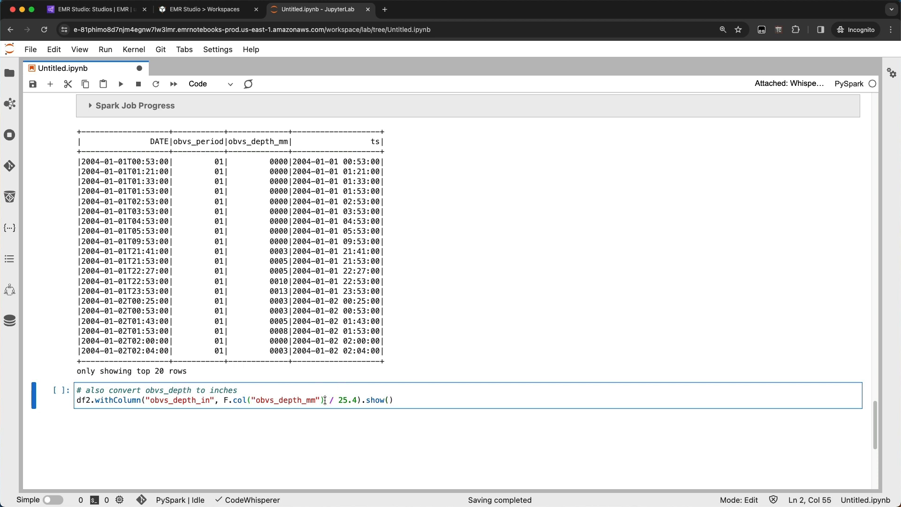
pyautogui.write('/ 10 /')
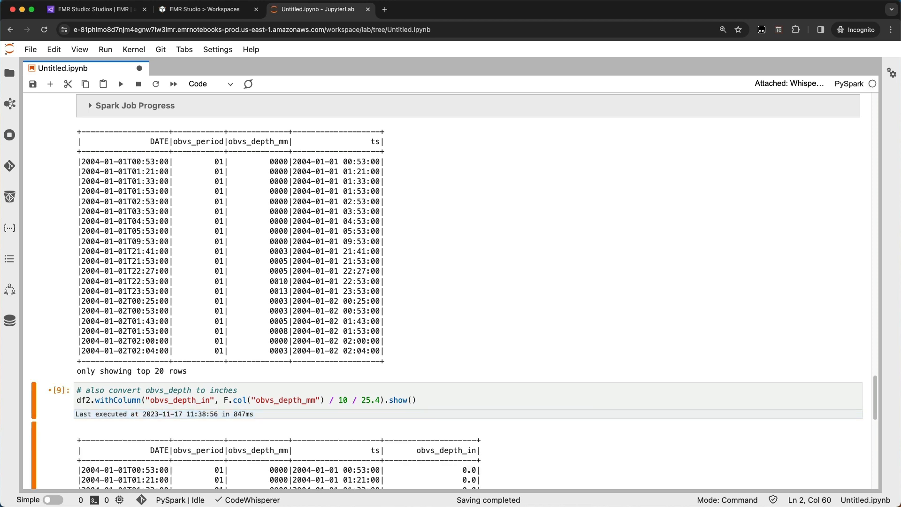
pyautogui.scroll(-3)
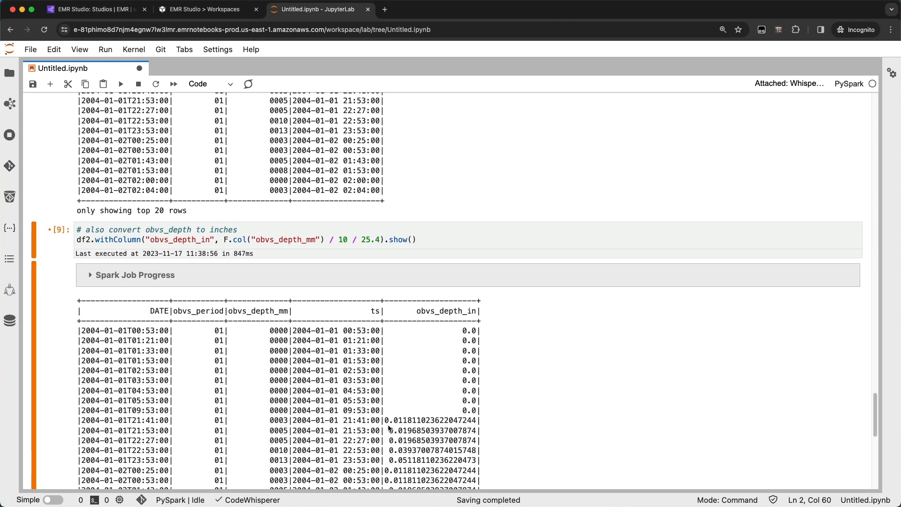
pyautogui.scroll(-3)
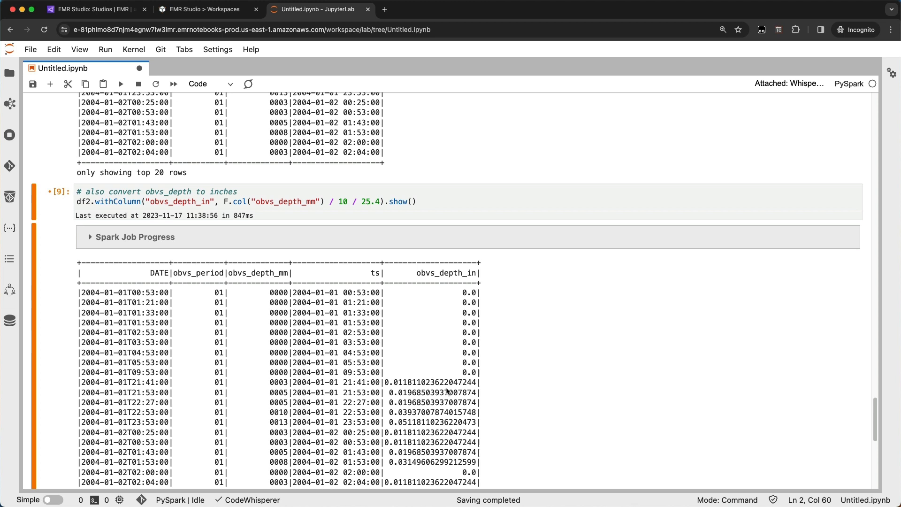